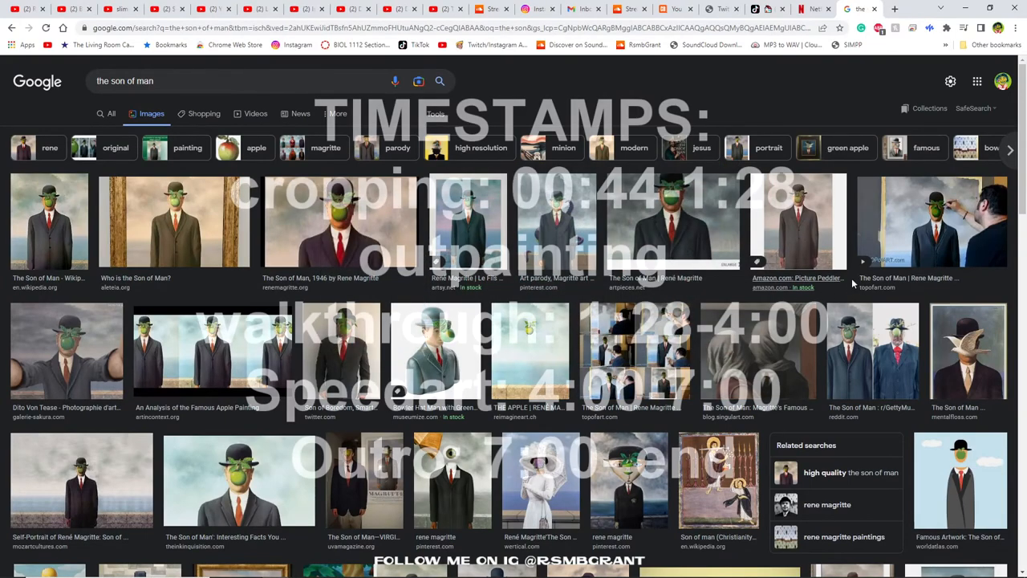
Save Magritte's The Son of Man from its Wikipedia result to the Desktop as a JPEG
scroll("down", 3)
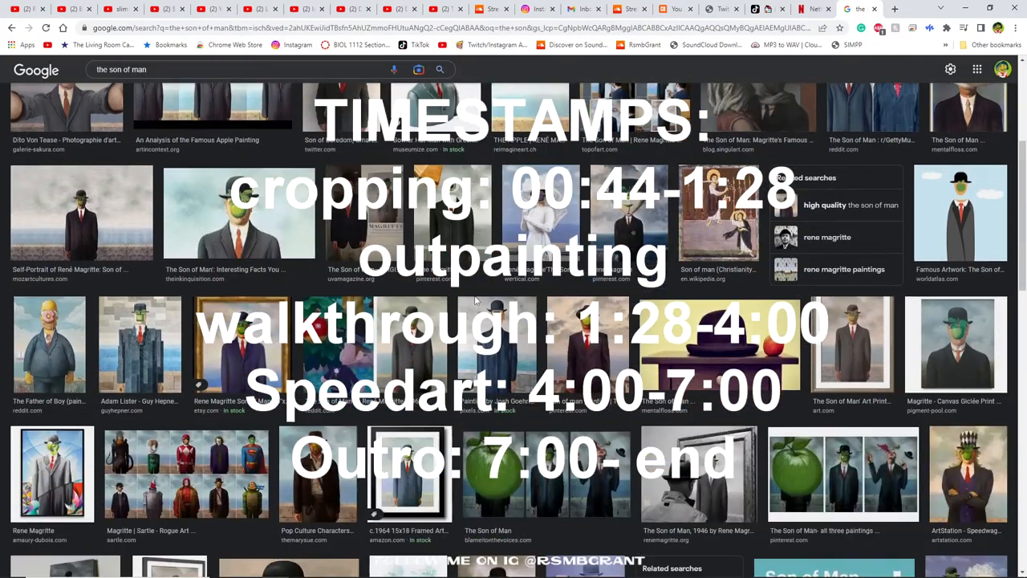
scroll("down", 3)
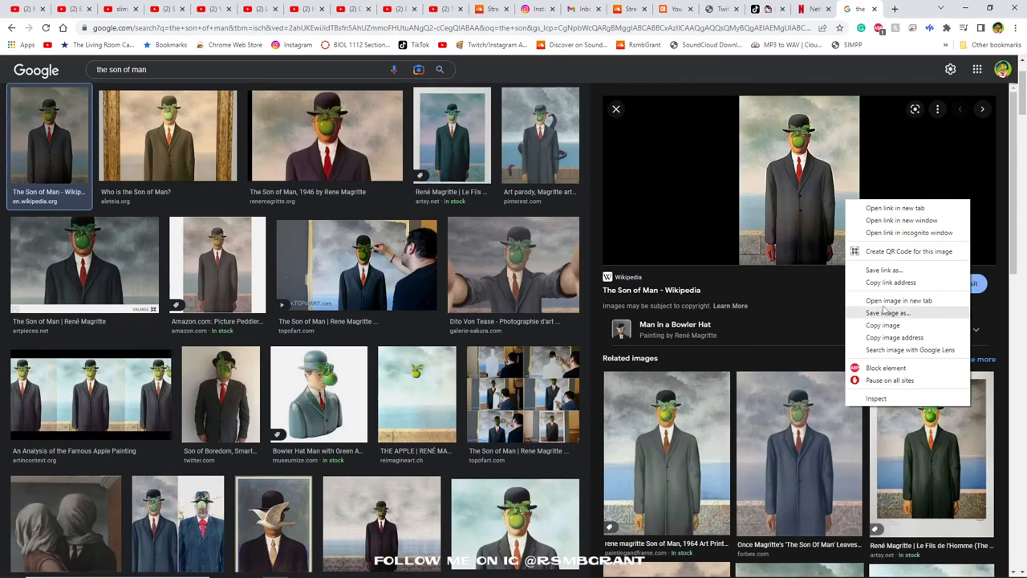
left_click(883, 311)
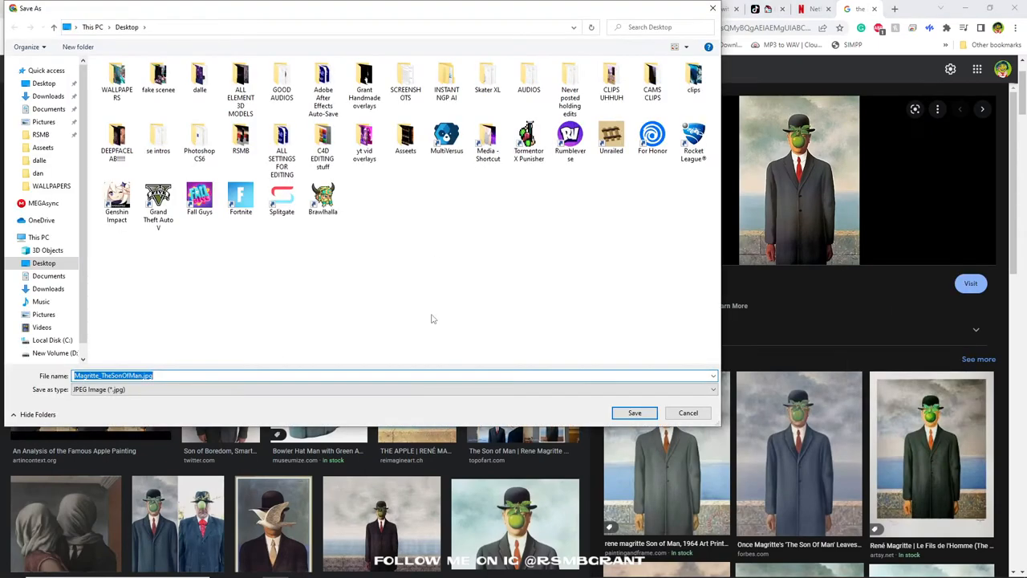
left_click(688, 412)
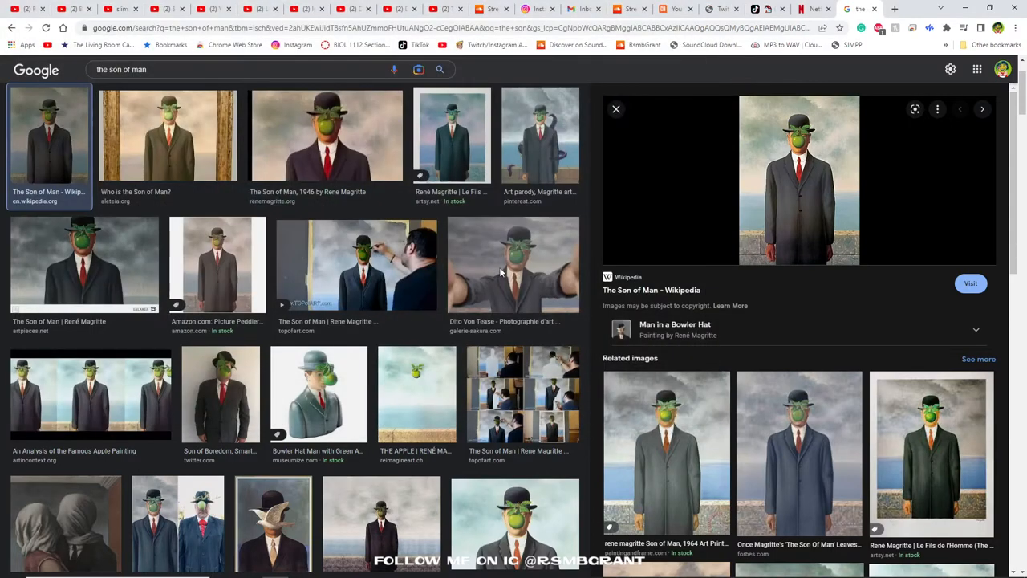
mouse_move(872, 145)
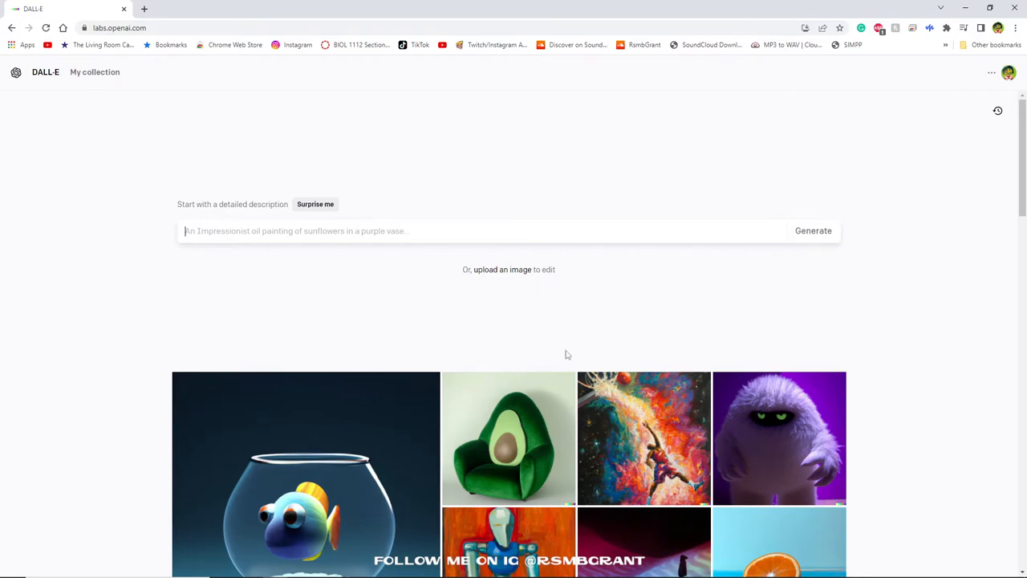
mouse_move(768, 254)
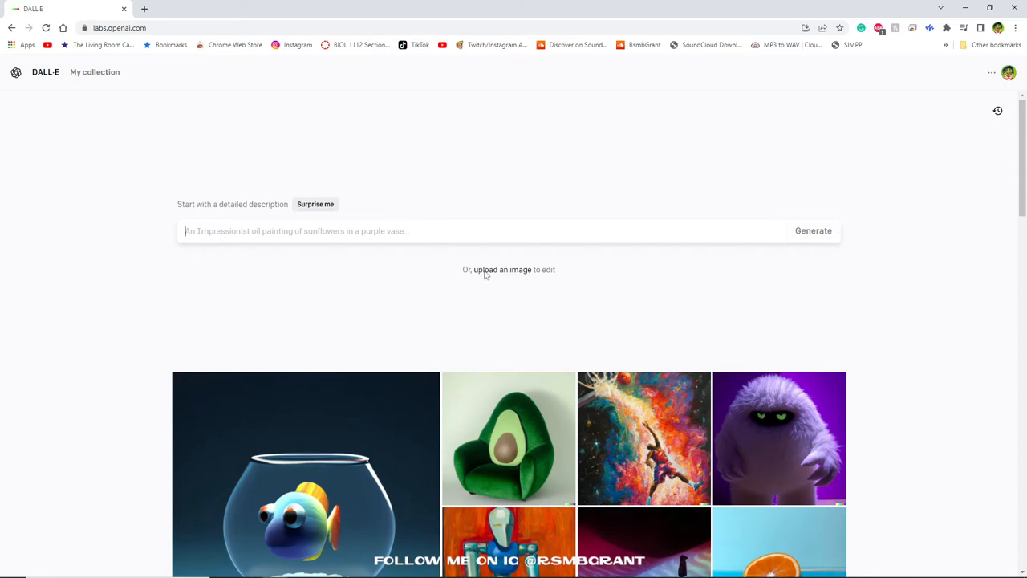
Upload the saved Son of Man painting file and crop it to a square around the man
left_click(502, 269)
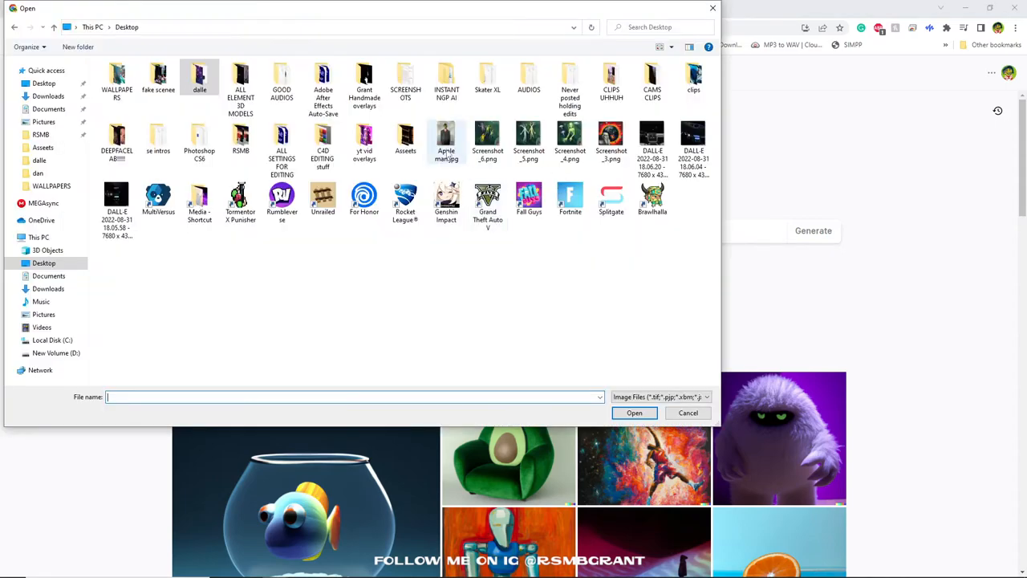
left_click(688, 413)
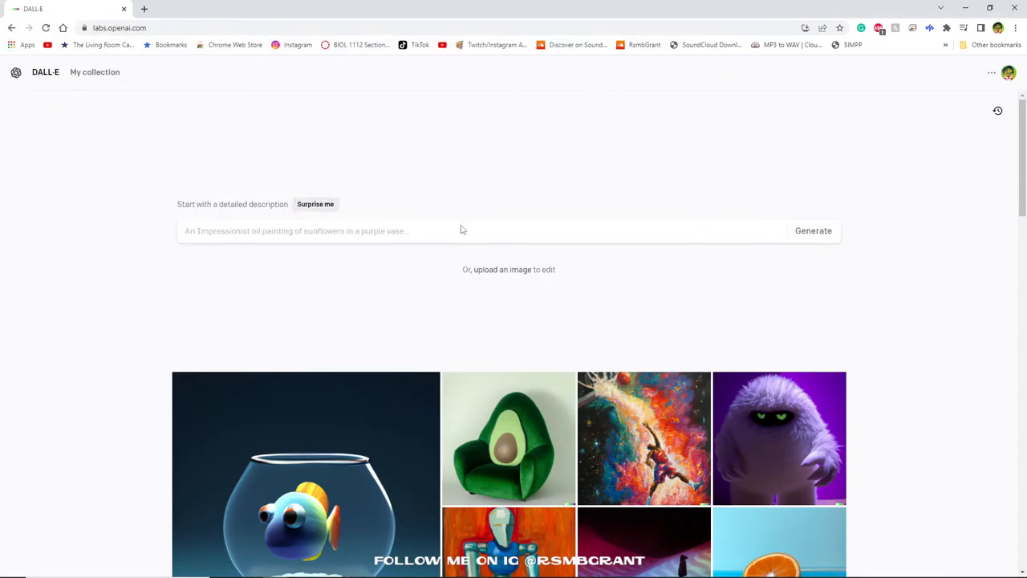
left_click(503, 269)
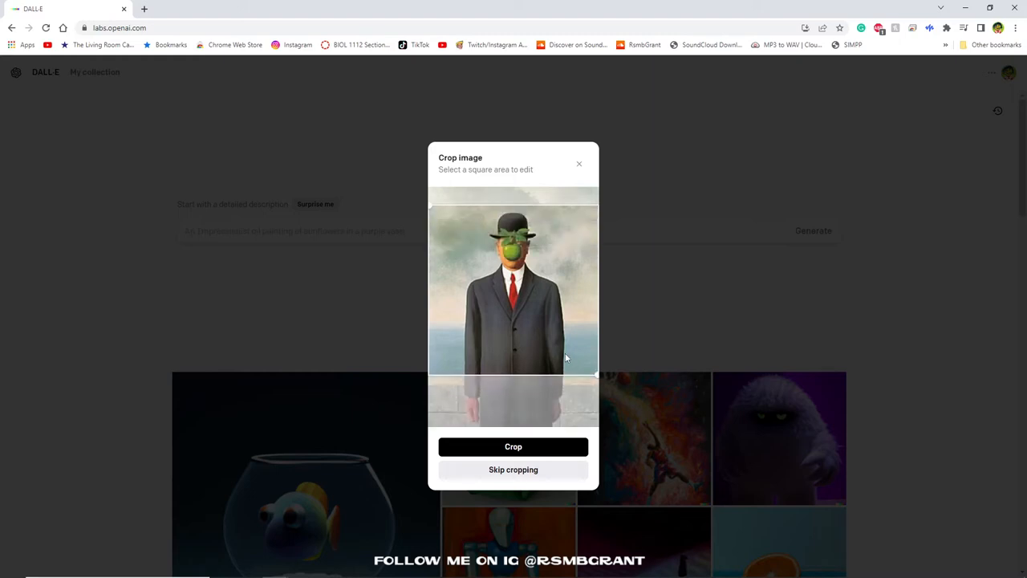
mouse_move(541, 368)
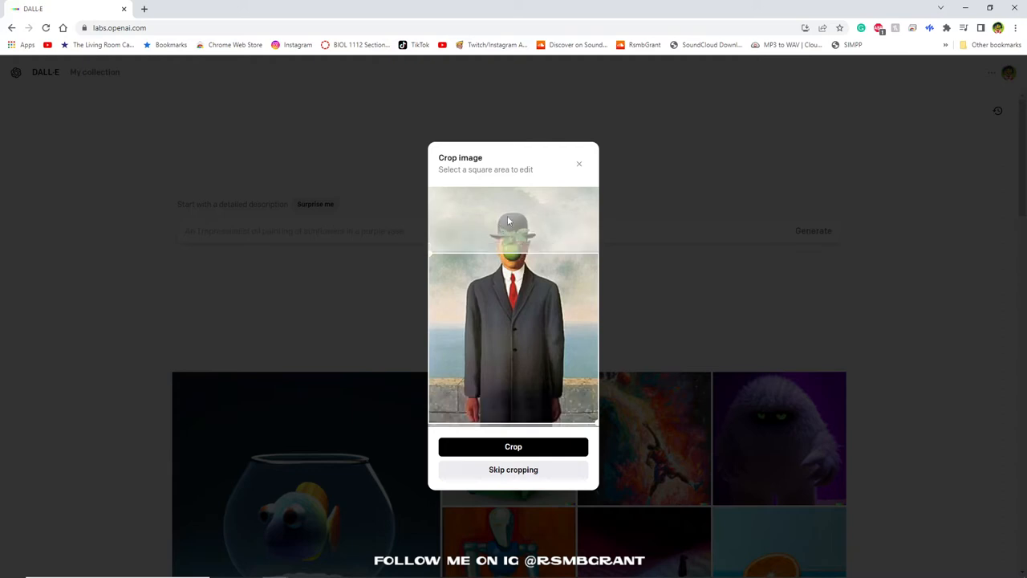
mouse_move(524, 303)
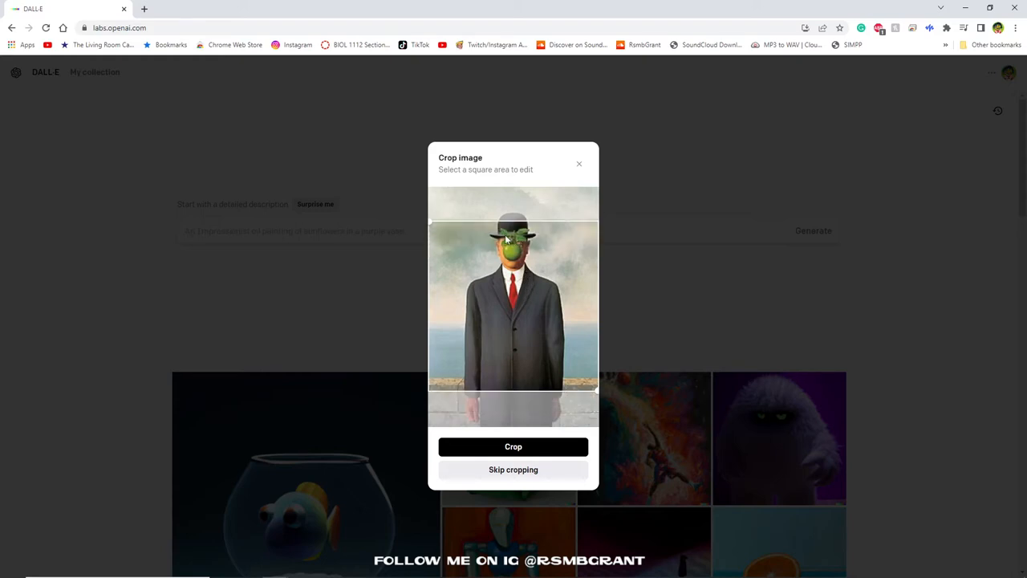
left_click(512, 446)
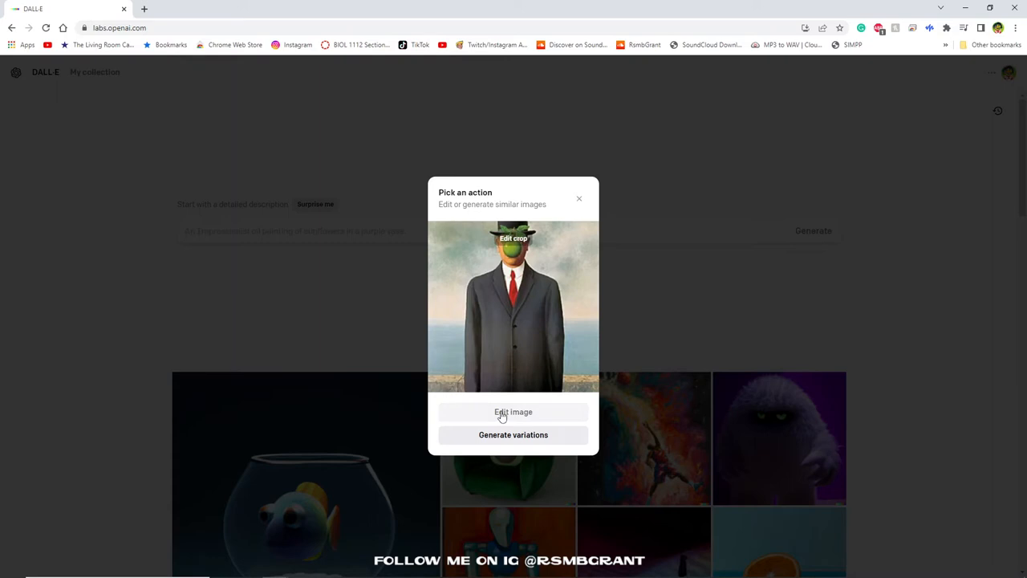
Open the cropped painting in the editor and drag a generation frame past its right edge
left_click(512, 412)
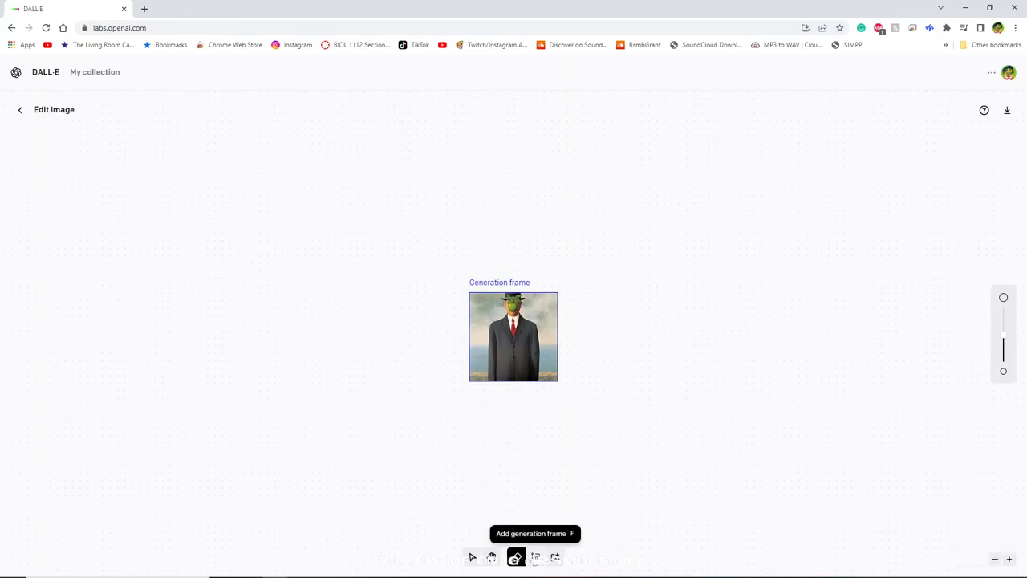
right_click(513, 337)
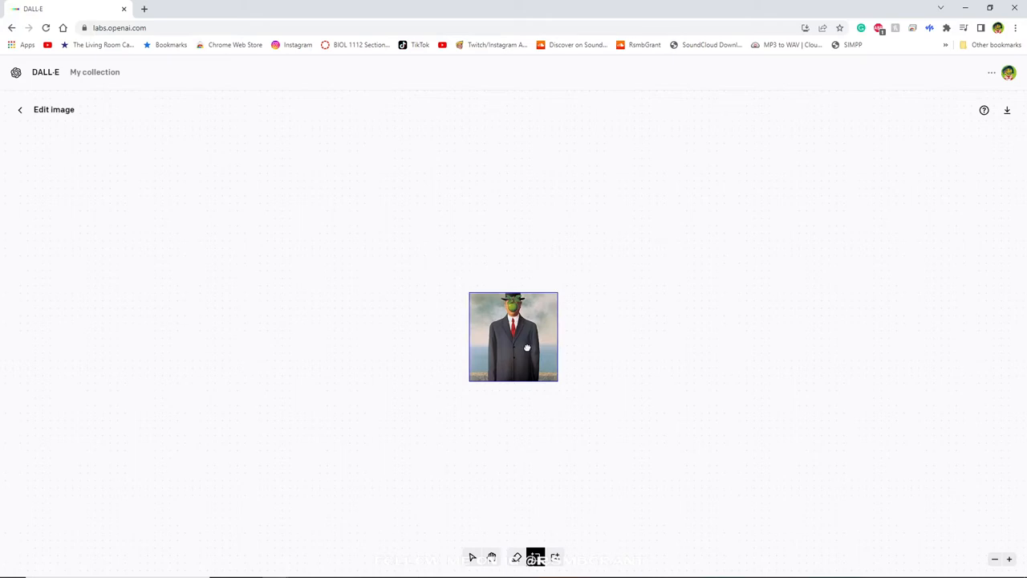
left_click_drag(527, 348, 573, 347)
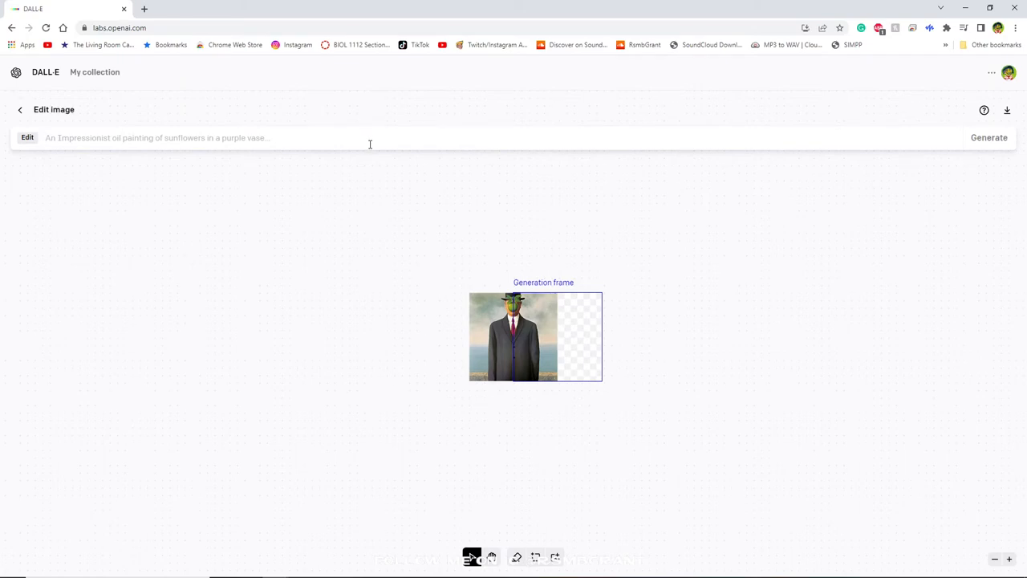
Enter a prompt: man in black suit and red tie, apple in his face, bridge and water painting
type("Man in b")
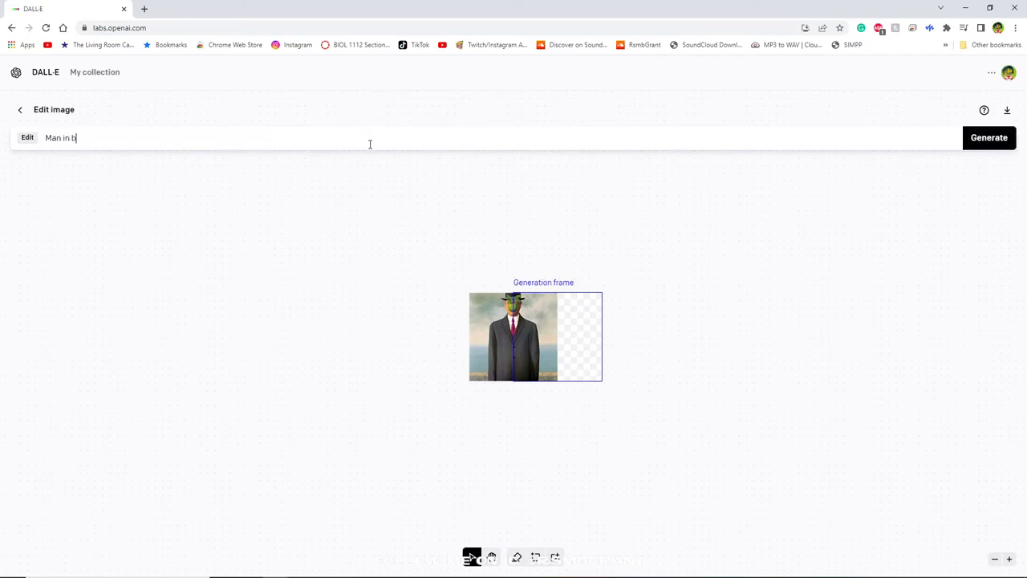
type("lack suitee")
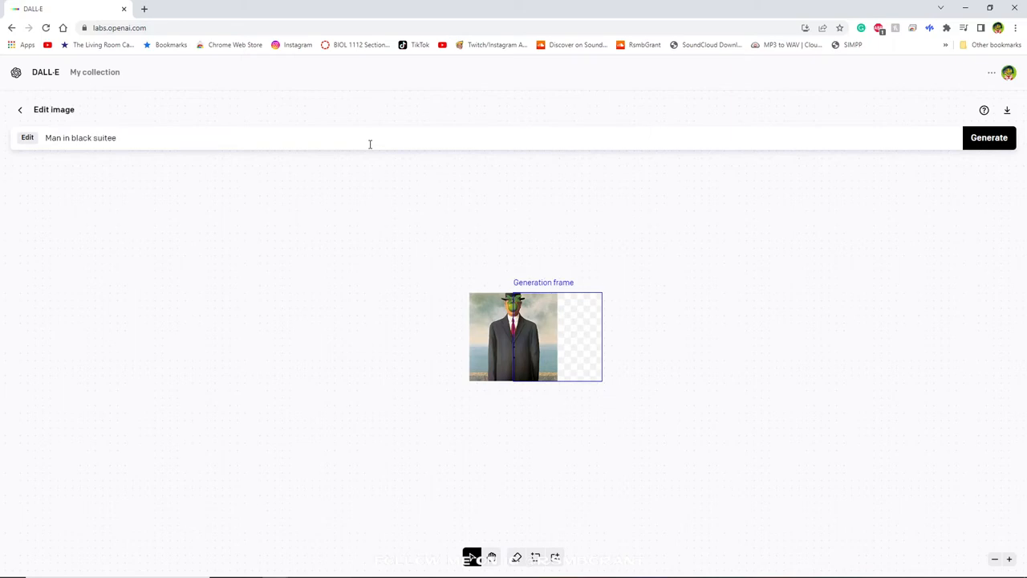
type("and red tie")
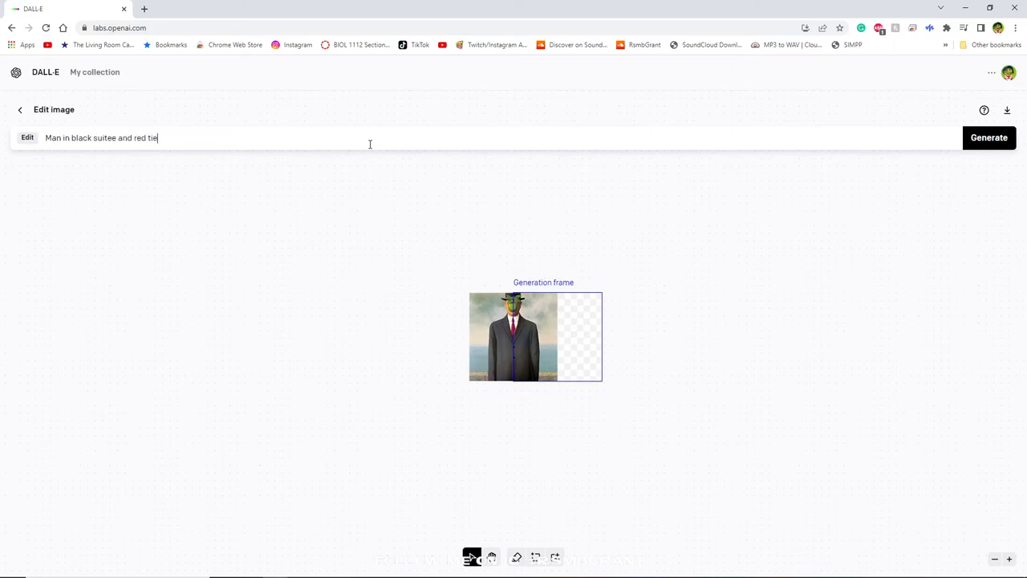
type("standing hands down to his s")
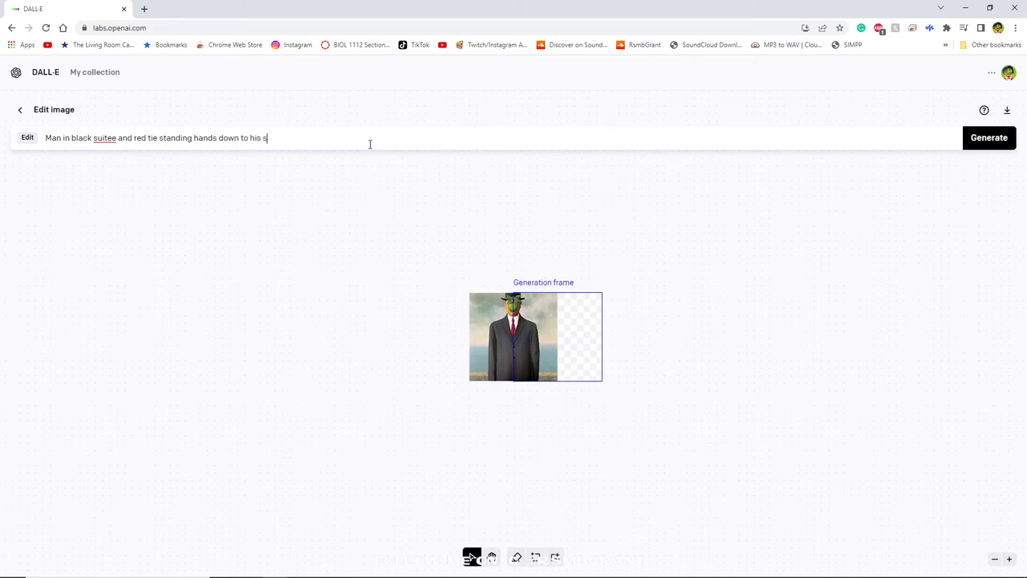
type("ide")
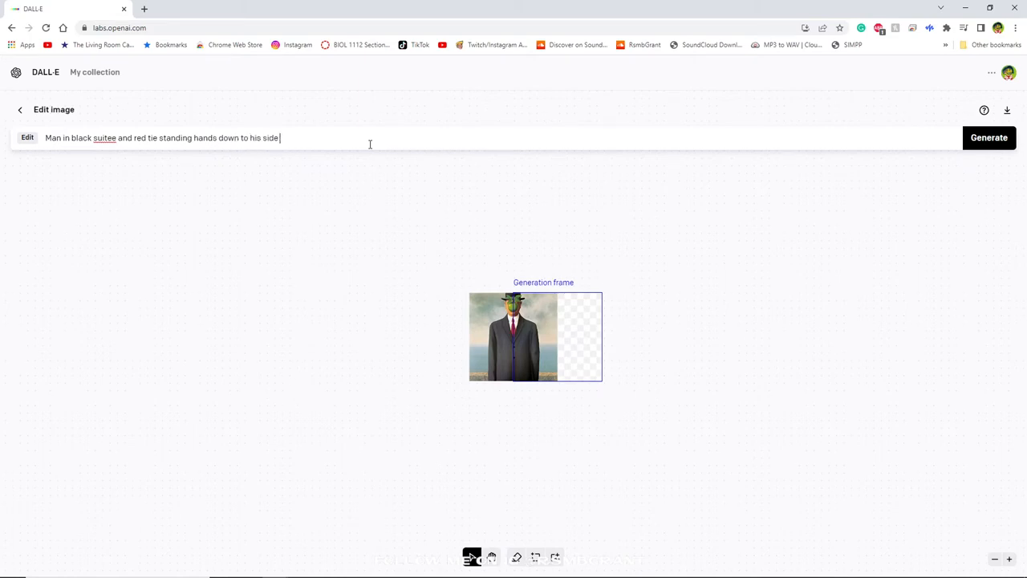
type("with an a")
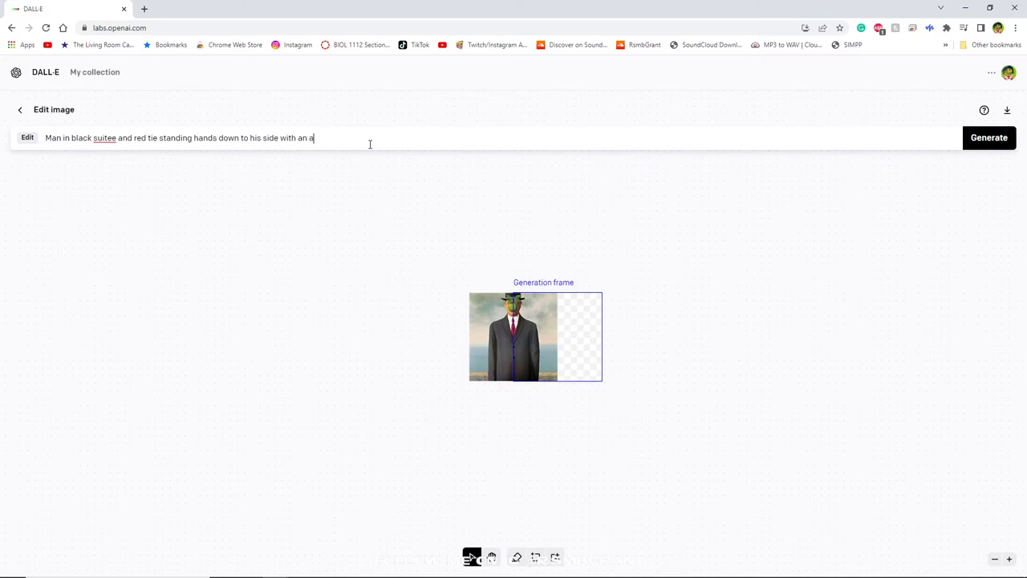
type("pple in")
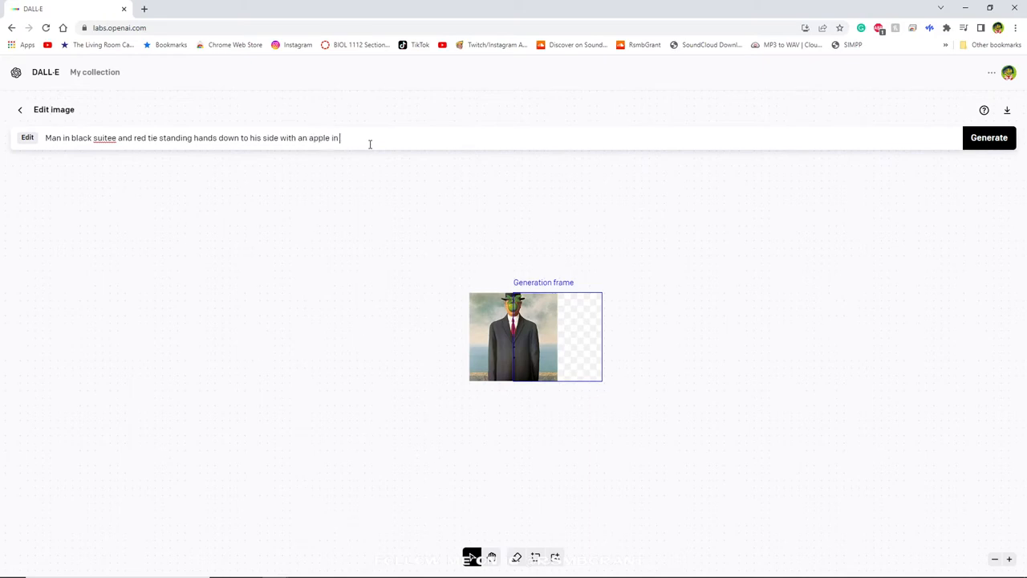
type("his face in front of a bridge")
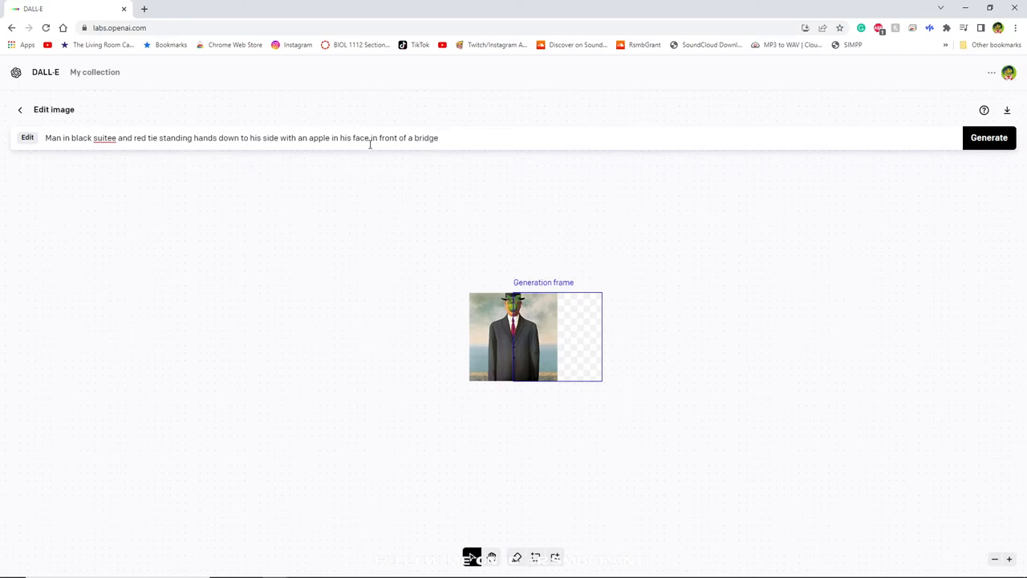
type("and water")
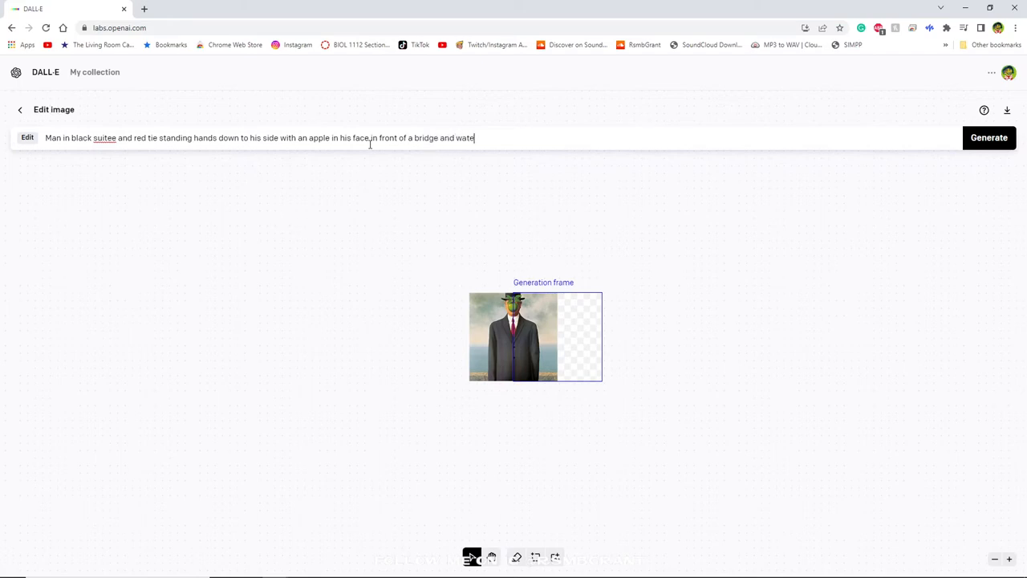
type("painting")
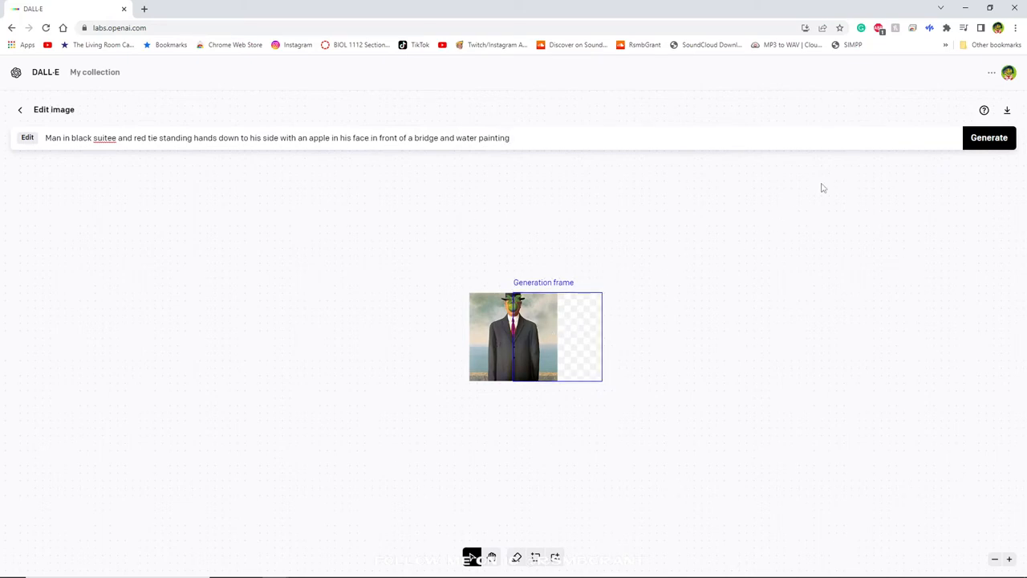
Generate right-side fills and accept the variant with a red steel bridge over water
left_click(1008, 72)
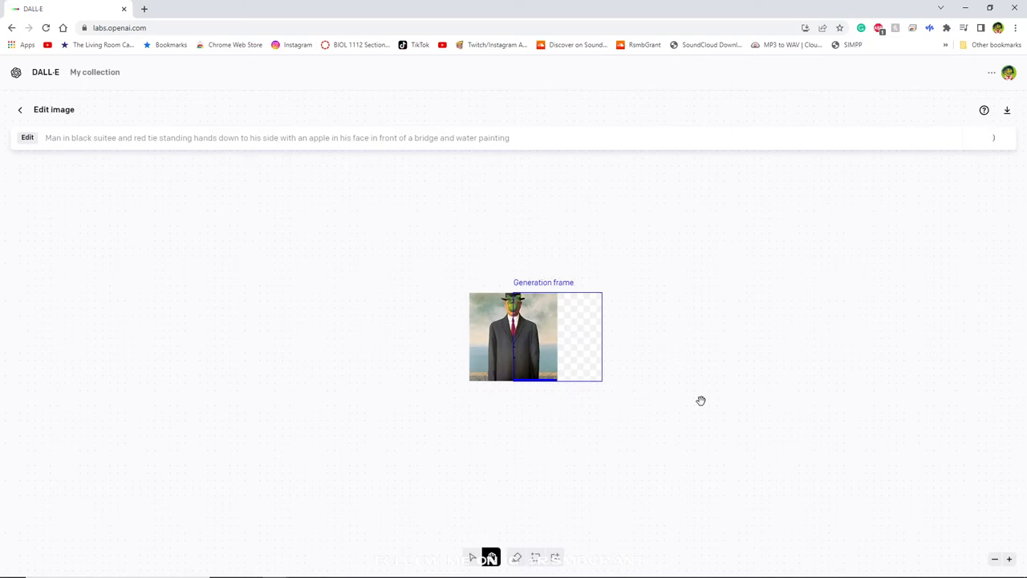
left_click(989, 137)
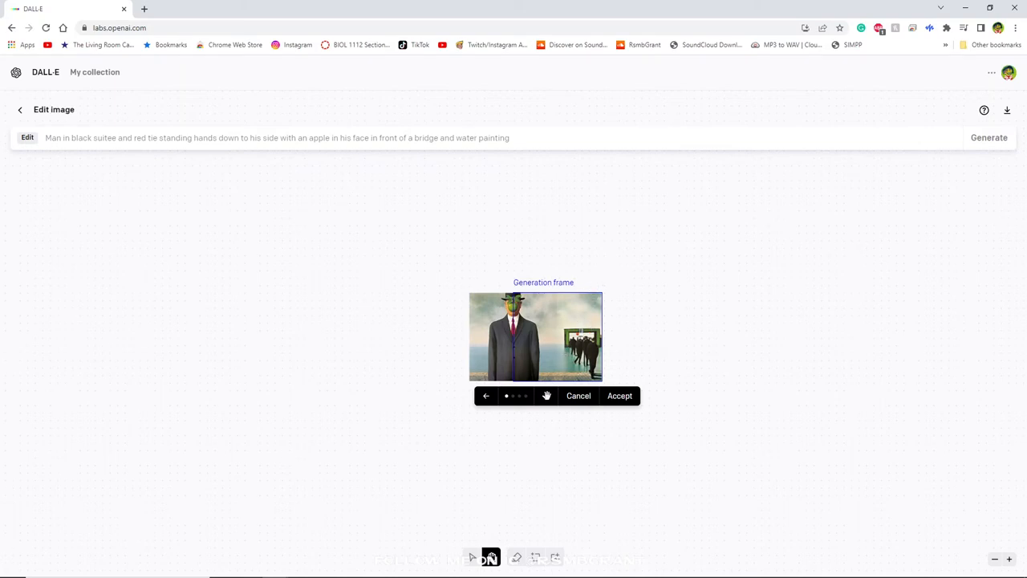
left_click(545, 395)
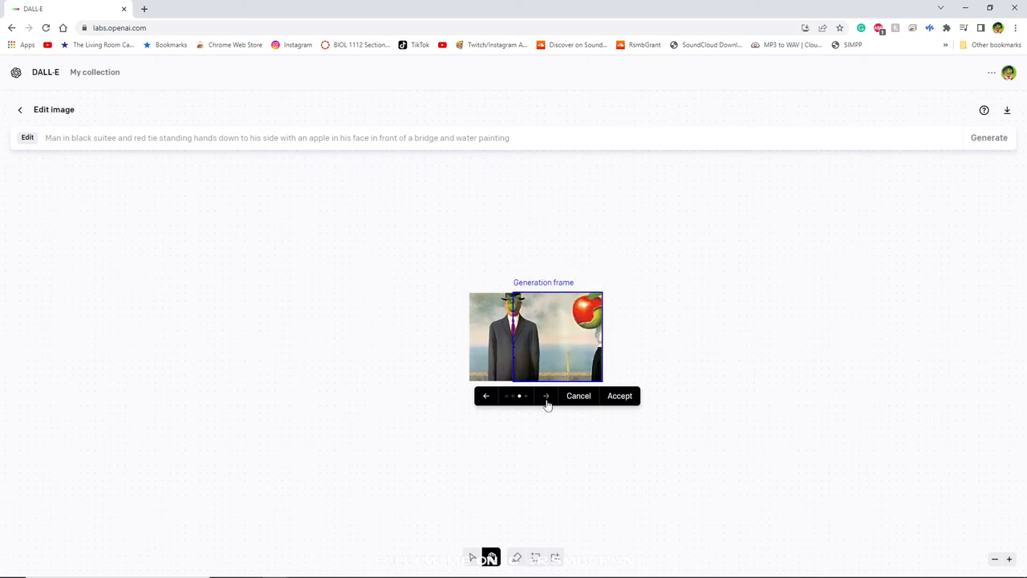
left_click(546, 396)
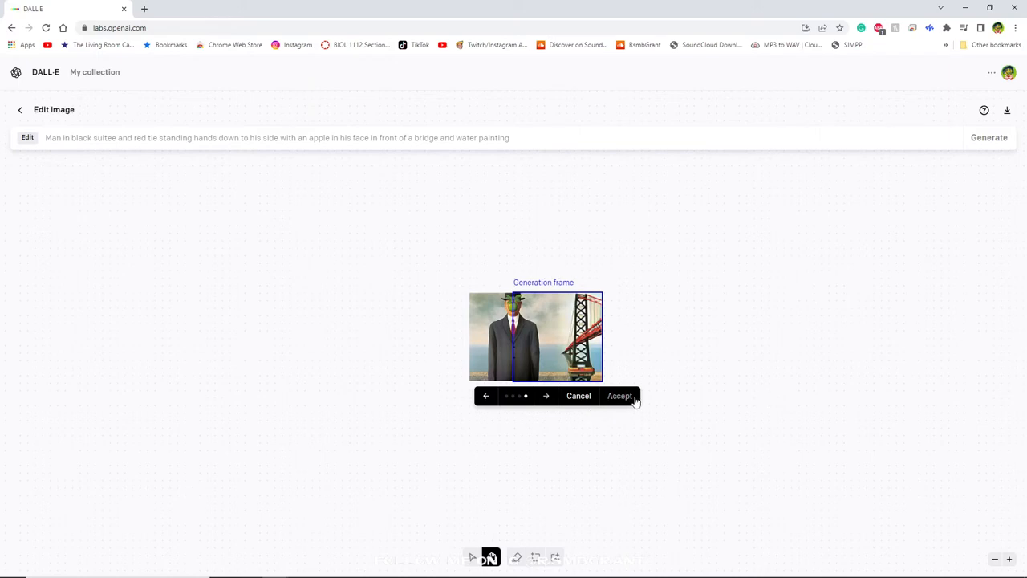
left_click(619, 395)
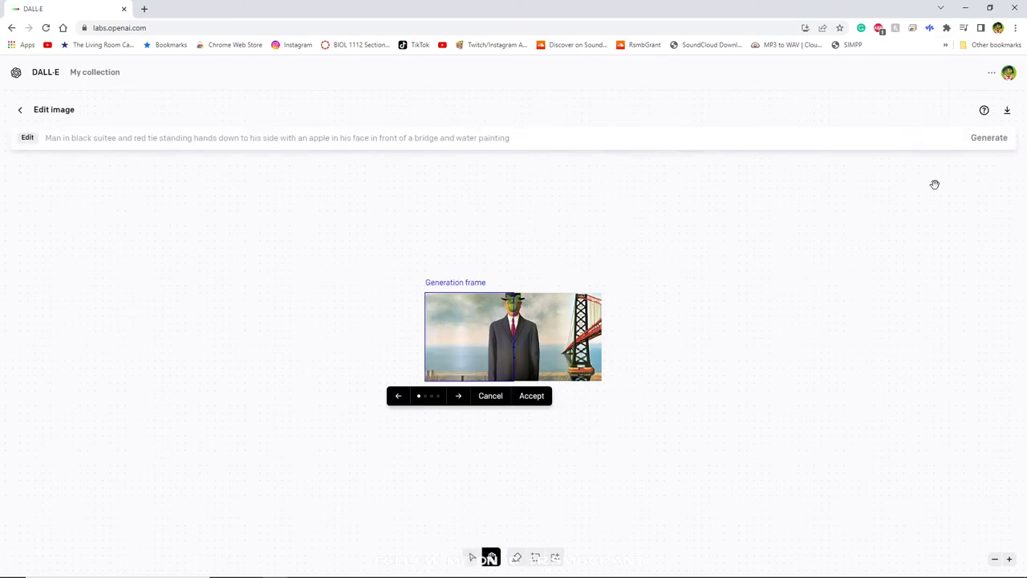
mouse_move(962, 170)
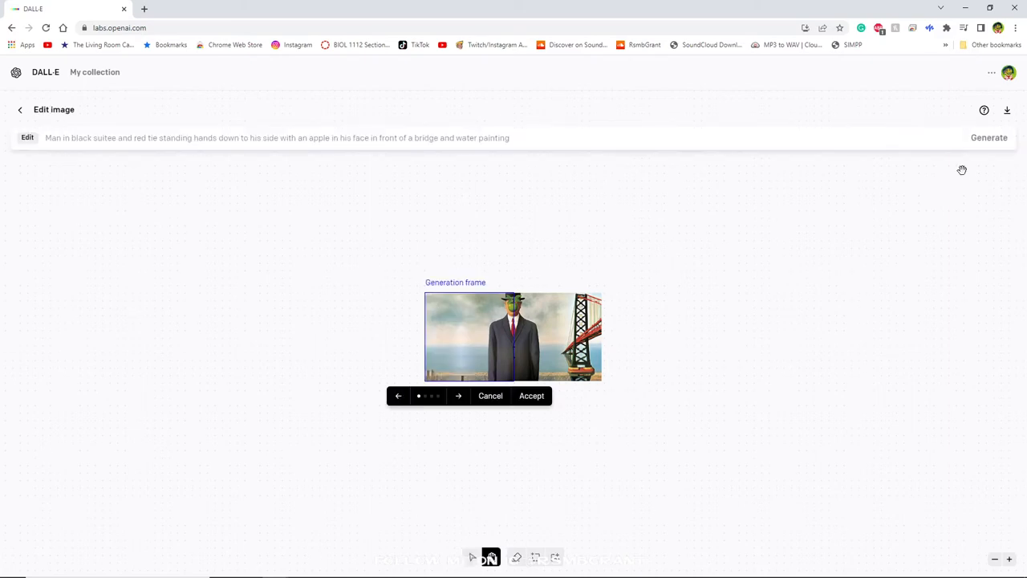
Compare the left-side variants and accept the calm sea, sky and distant shoreline fill
left_click(458, 394)
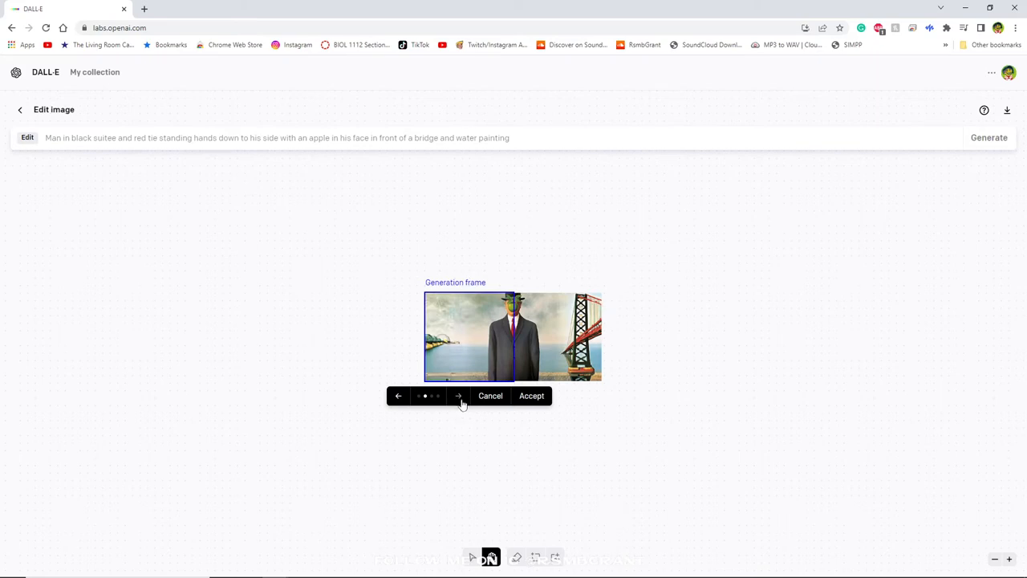
left_click(457, 395)
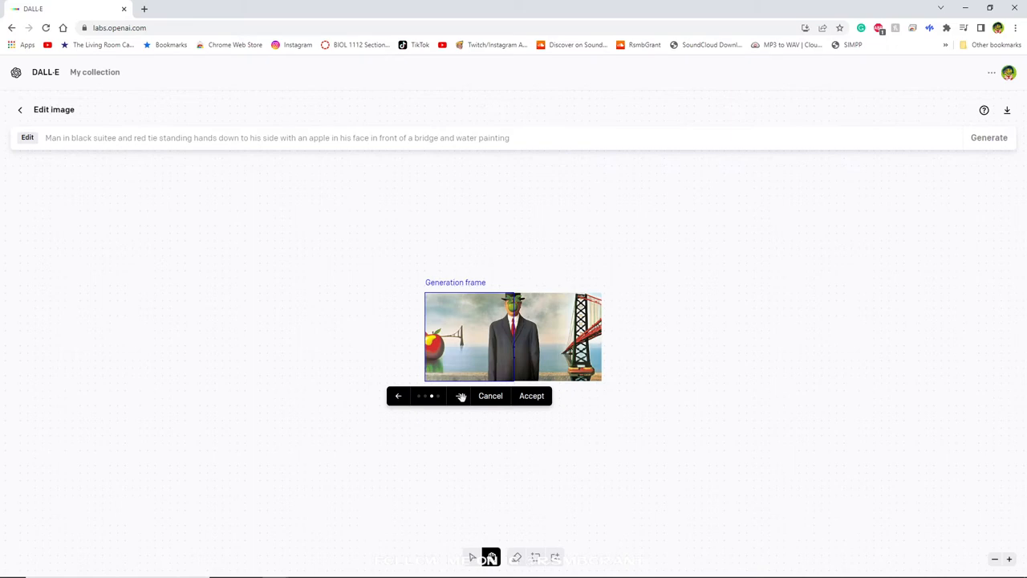
left_click(399, 395)
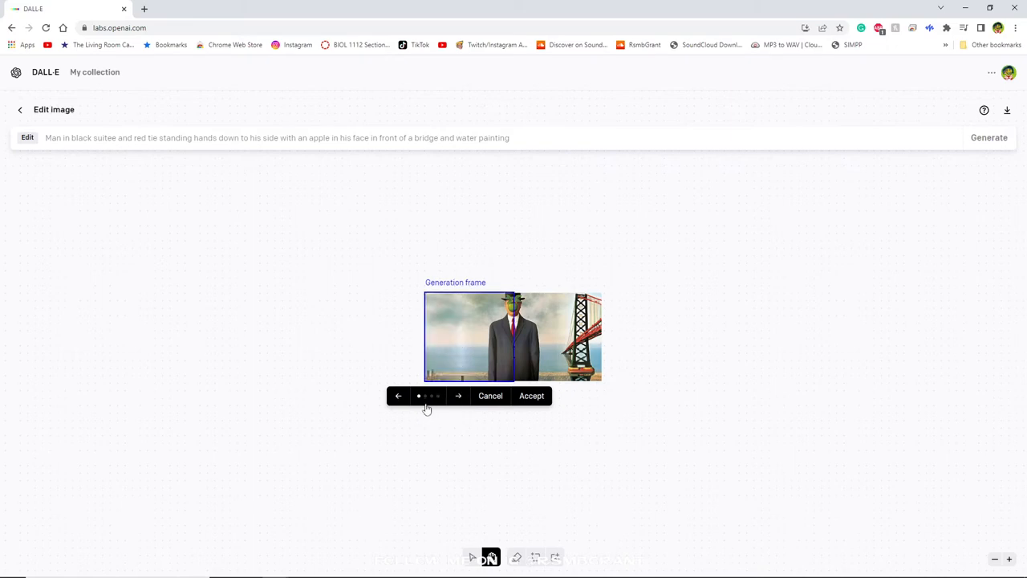
left_click(458, 396)
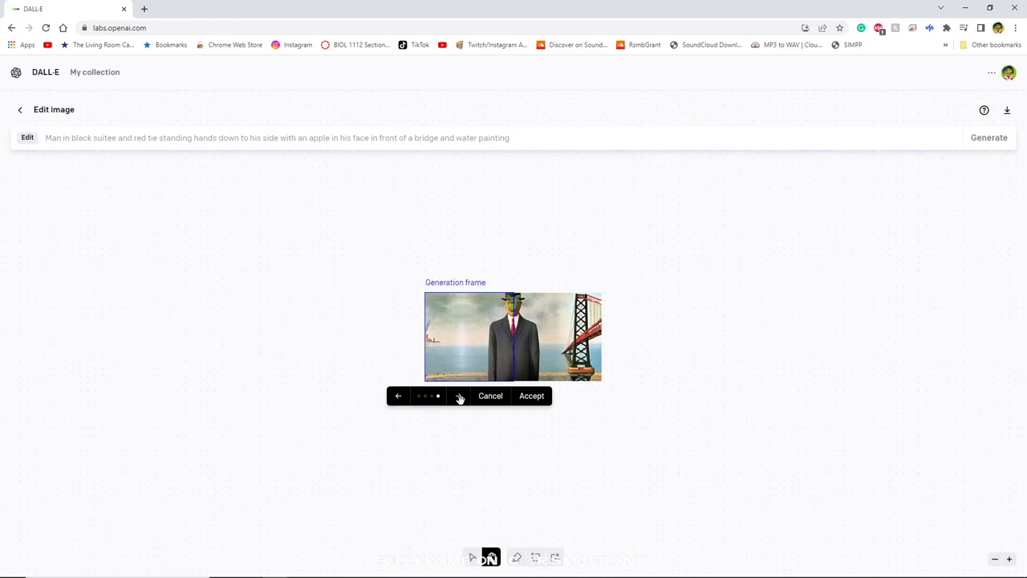
left_click(399, 395)
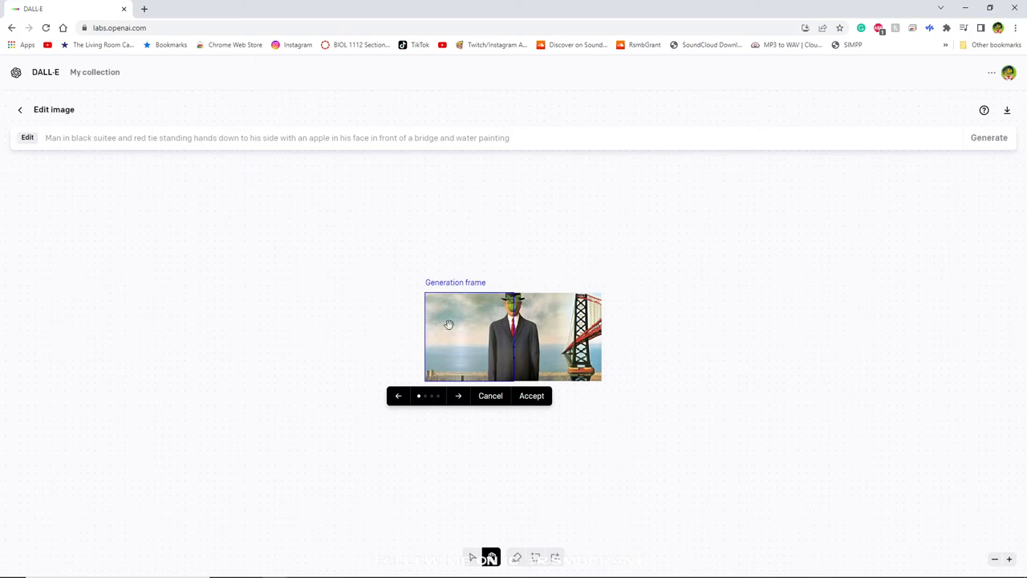
left_click(459, 394)
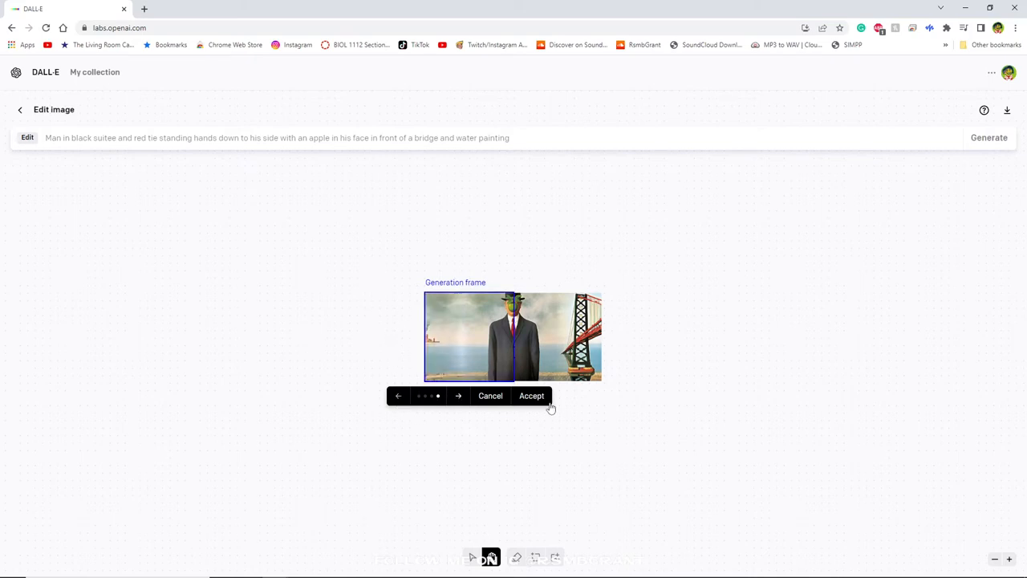
left_click(531, 395)
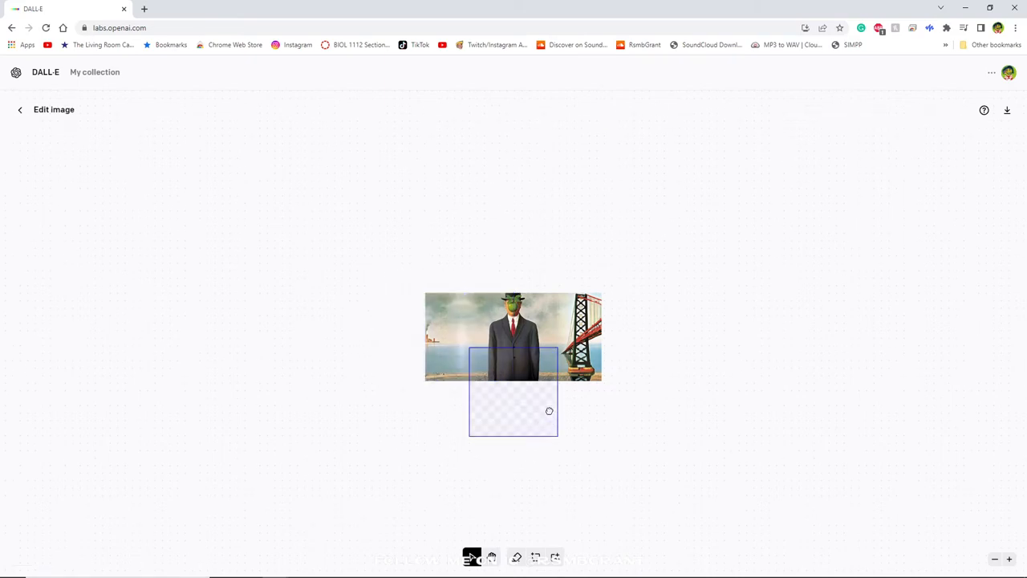
Place the frame below the man and generate fills using the apple-free prompt
left_click(989, 138)
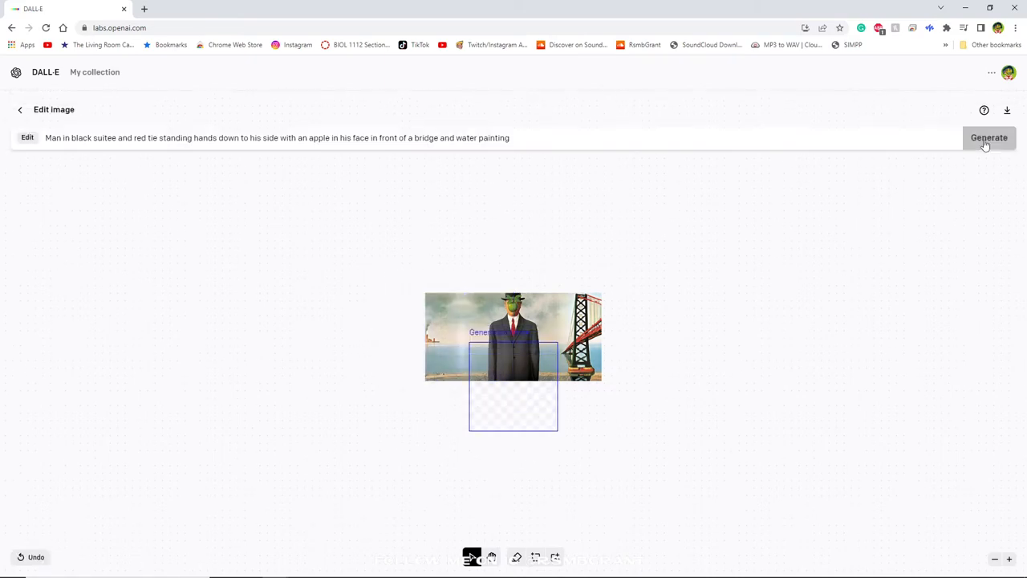
left_click(988, 137)
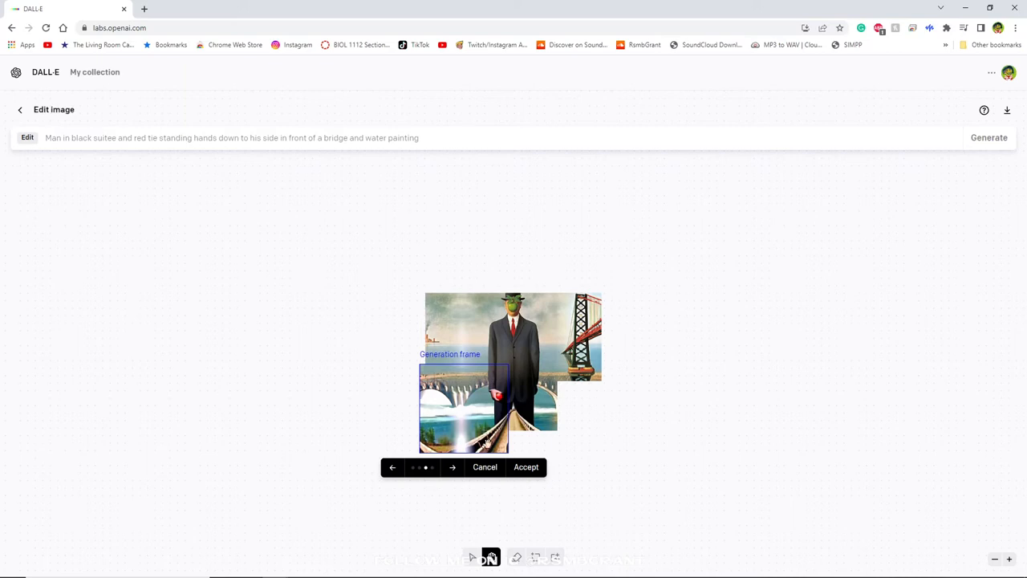
mouse_move(511, 486)
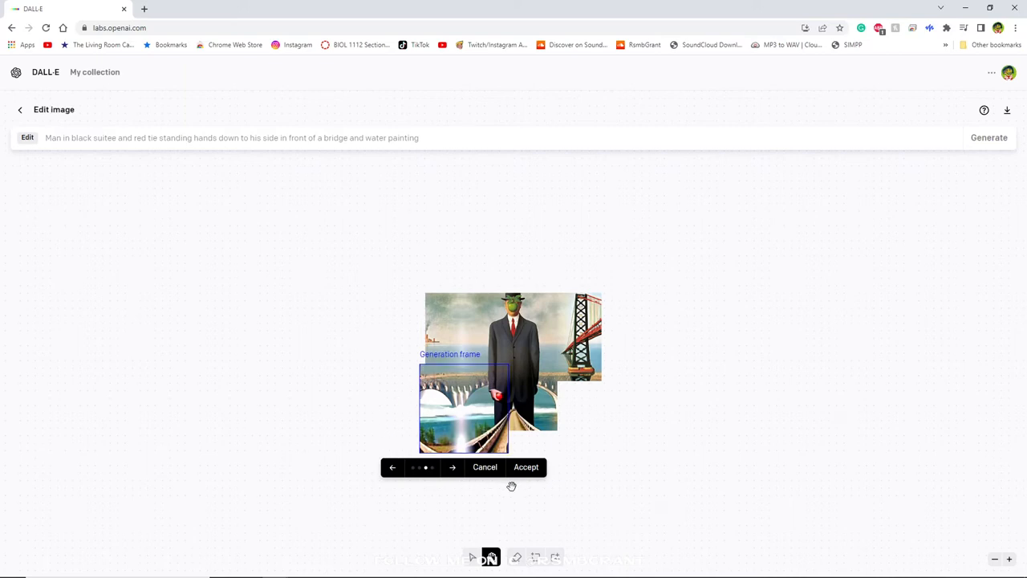
mouse_move(428, 446)
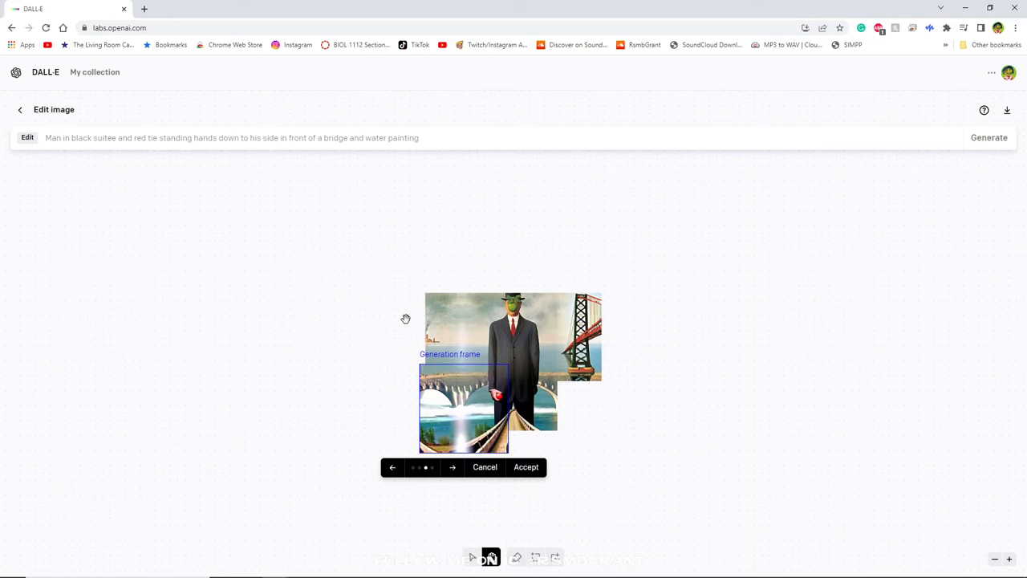
mouse_move(619, 308)
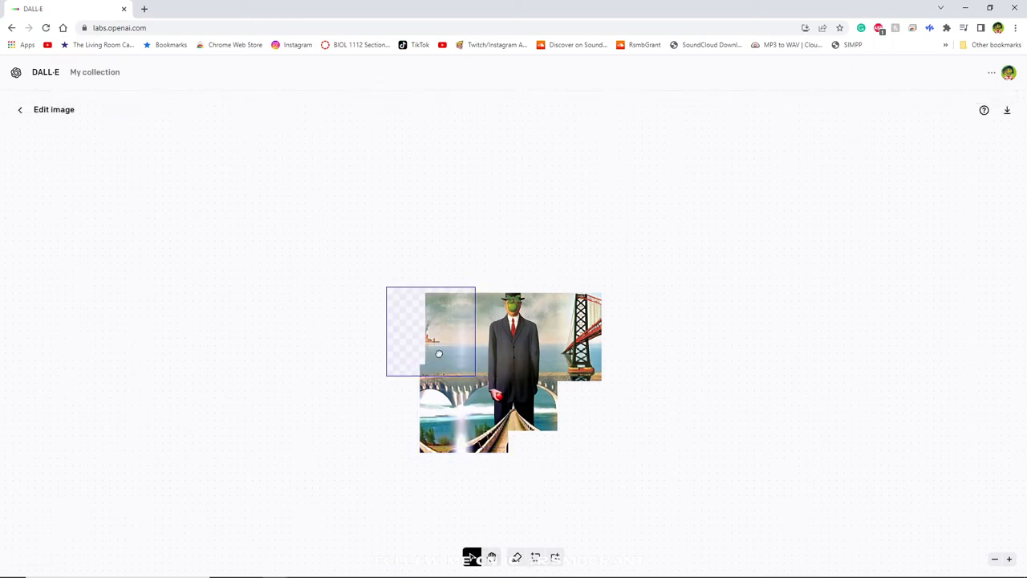
Move the frame onto the lower-right gap, generate, and accept the curving white bridge variant
left_click_drag(431, 353, 453, 355)
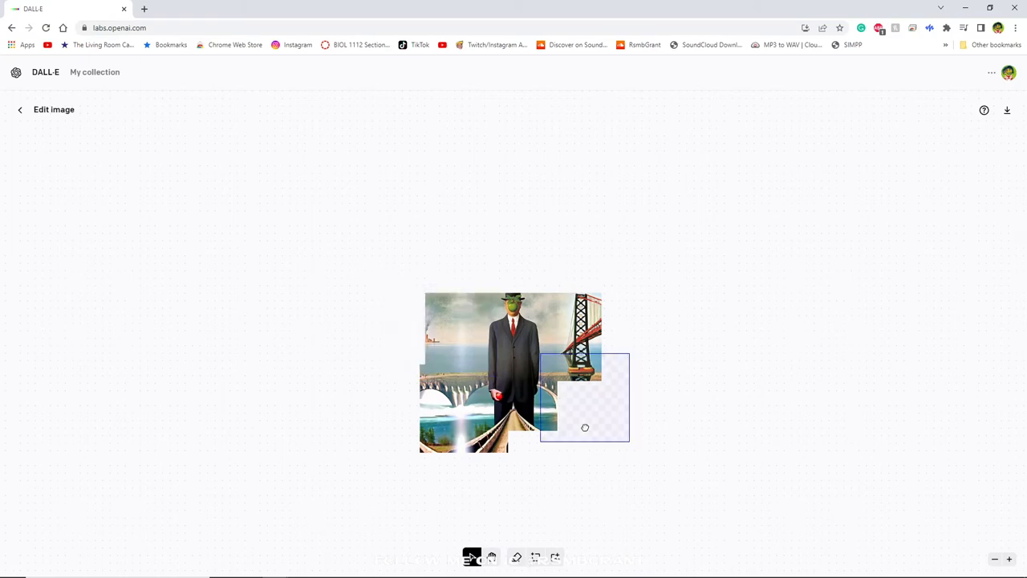
left_click_drag(585, 428, 561, 441)
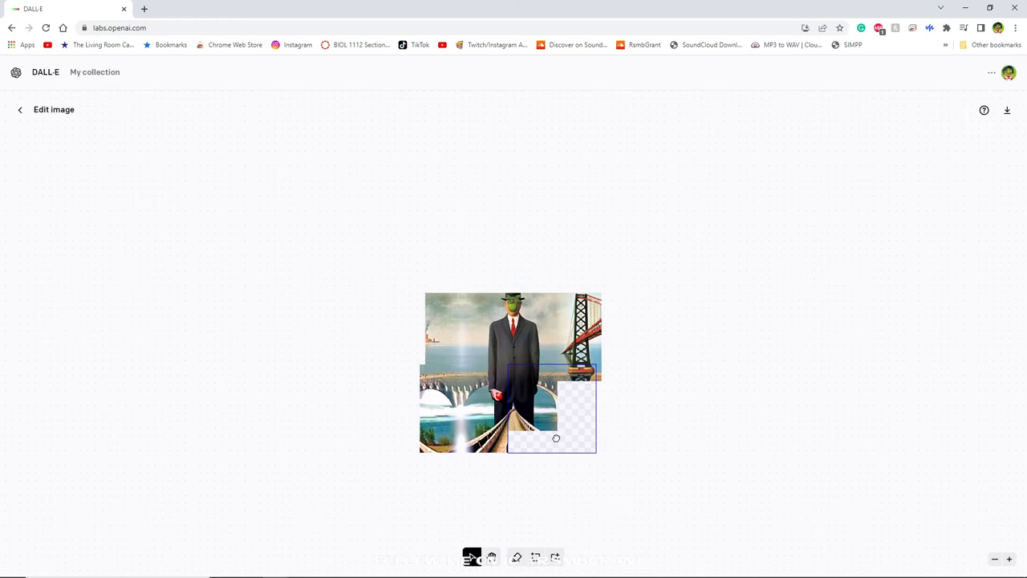
mouse_move(561, 370)
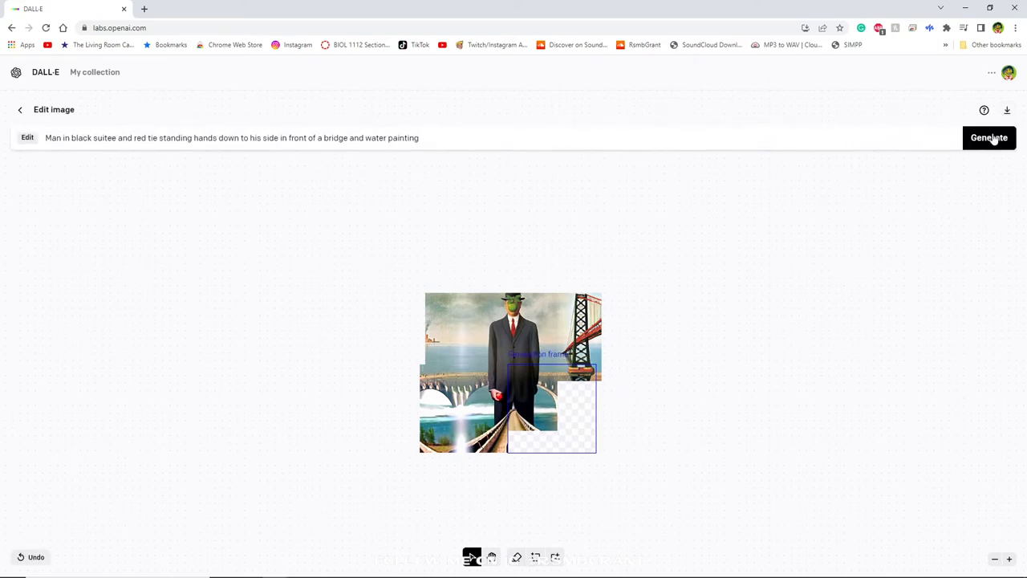
left_click(989, 138)
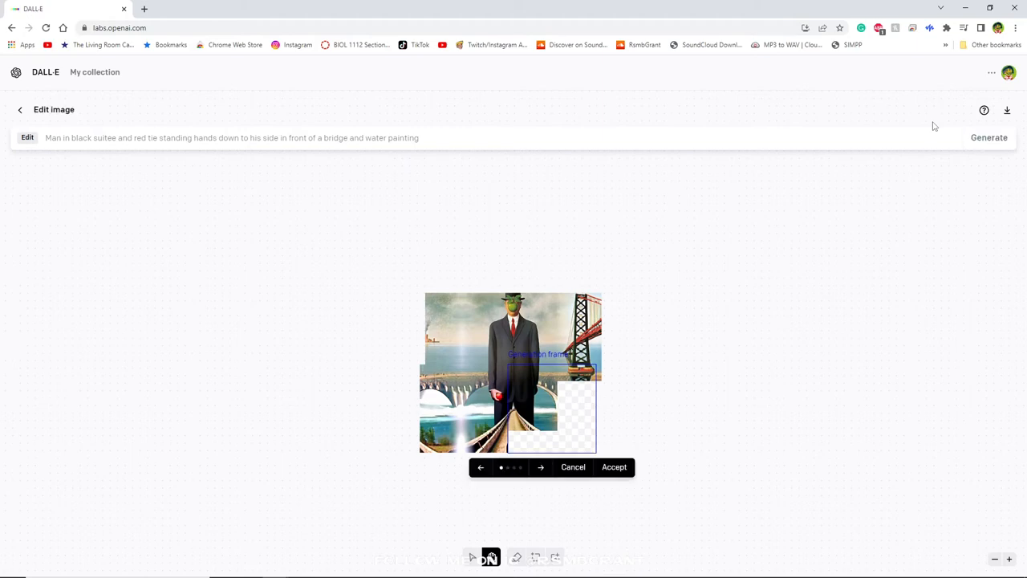
left_click(541, 467)
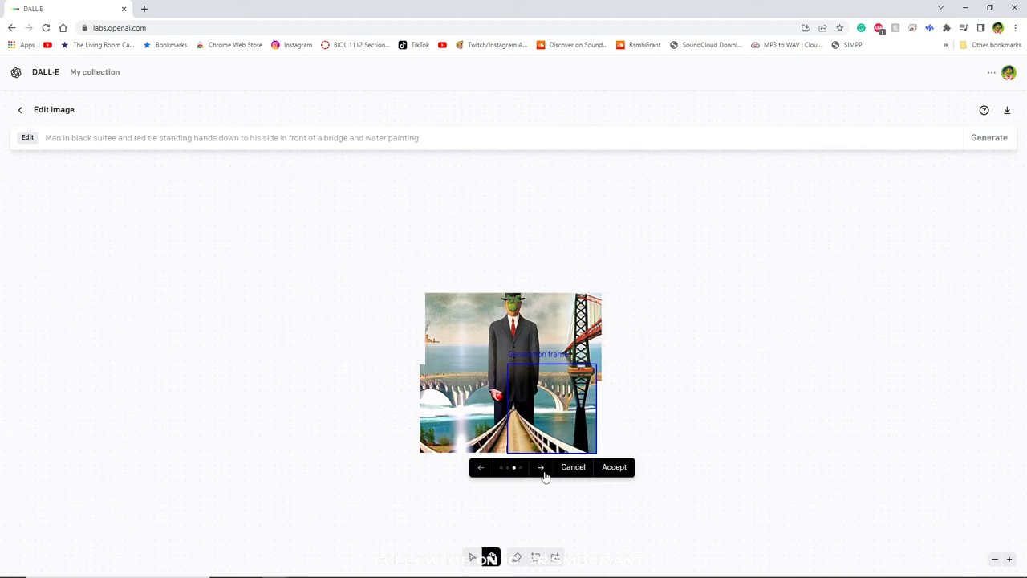
left_click(541, 467)
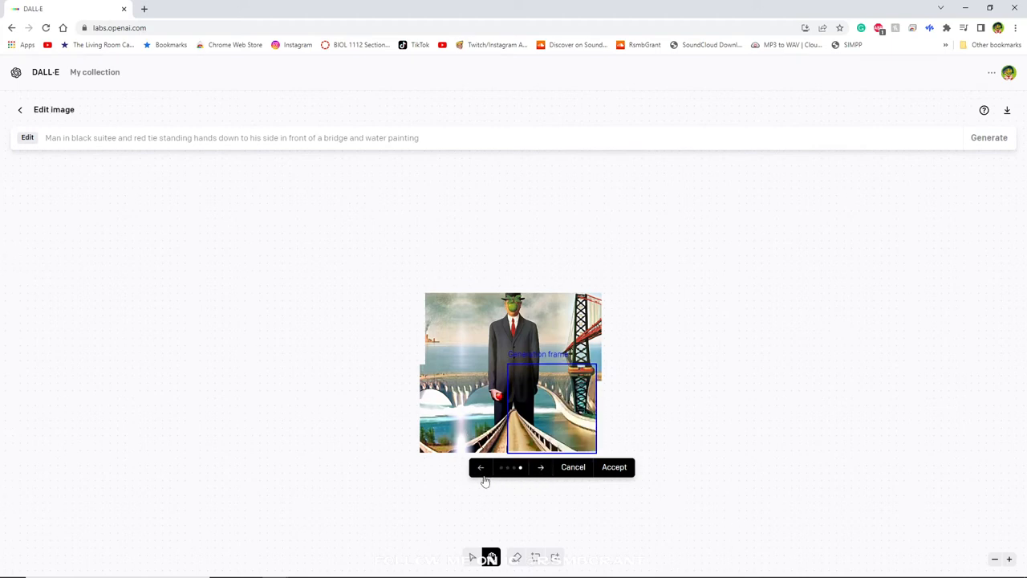
left_click(481, 468)
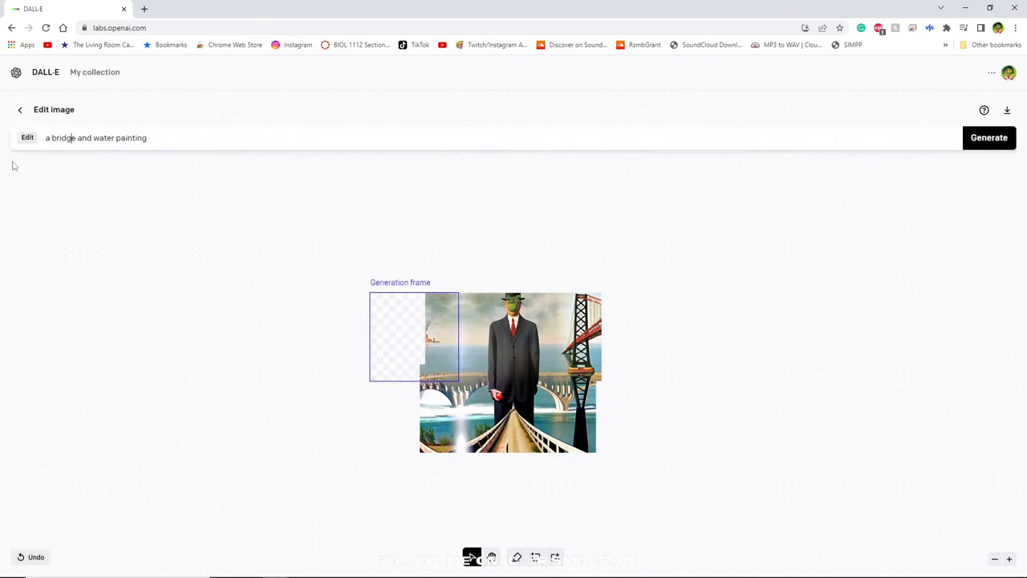
Add 'with a small construction town in the distance' to the prompt and accept the factory town fill
type("with a small")
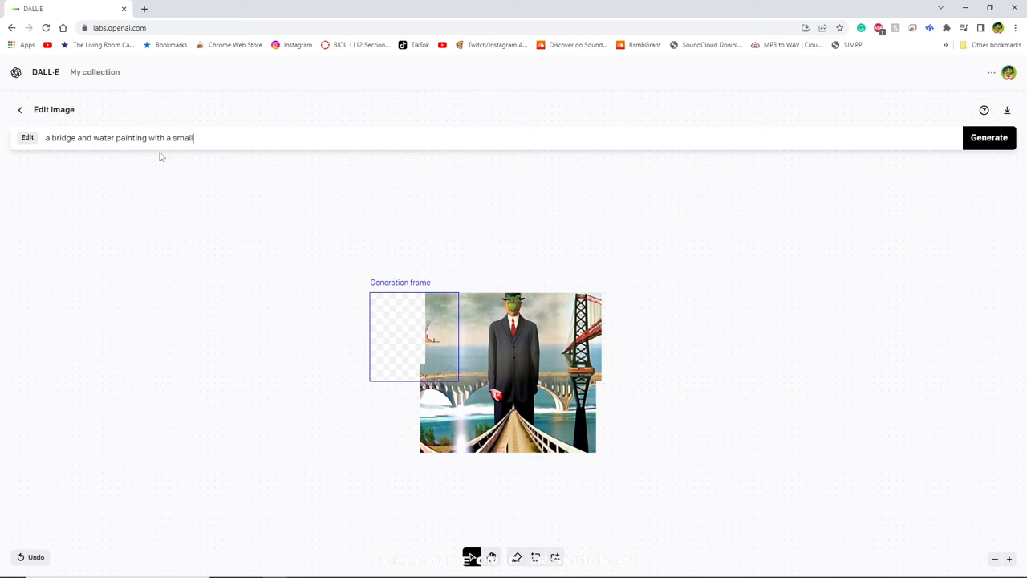
type("construction town in the distance")
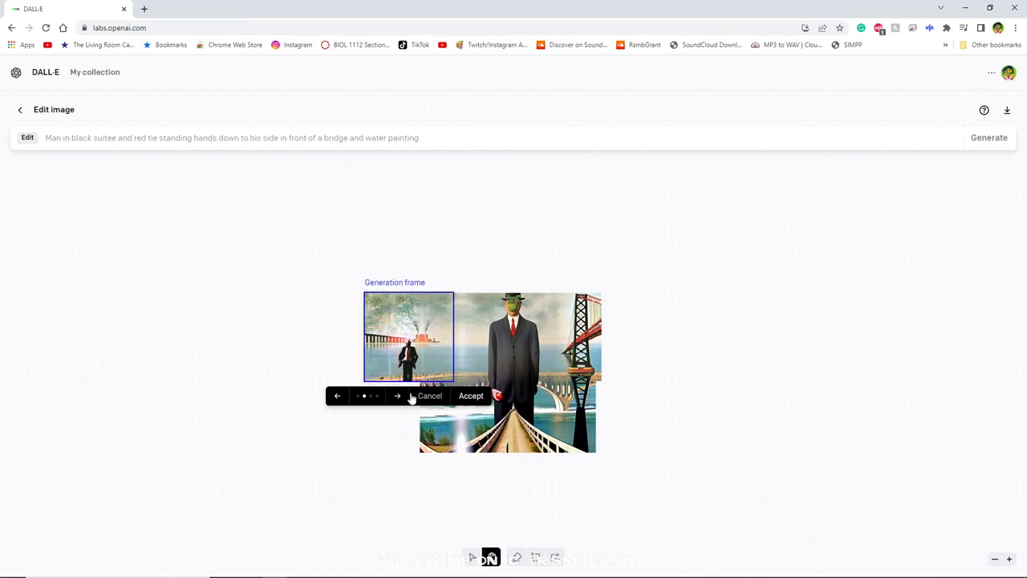
left_click(430, 396)
type("a bridge and water painting with a small")
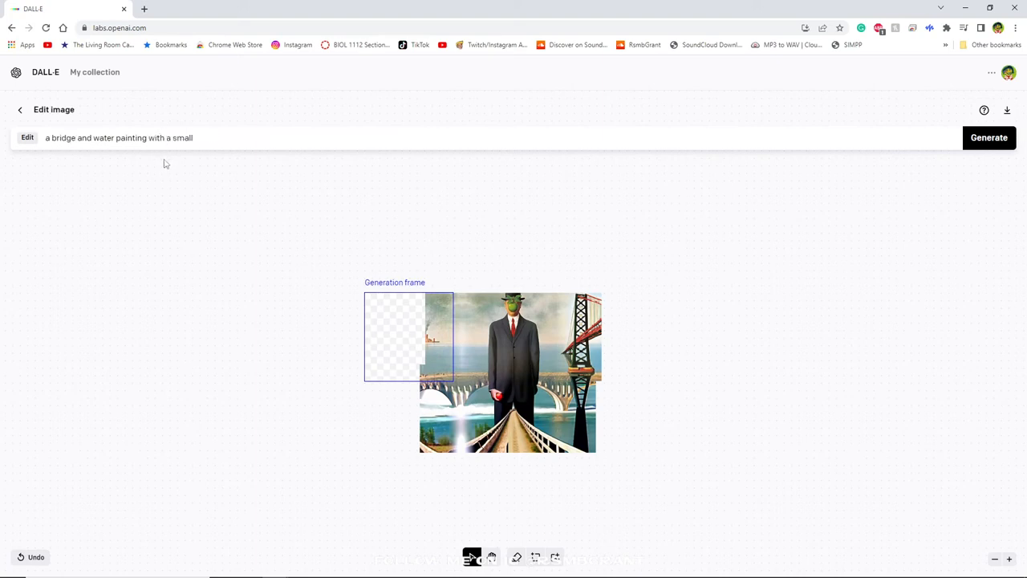
type("construction town in the distance")
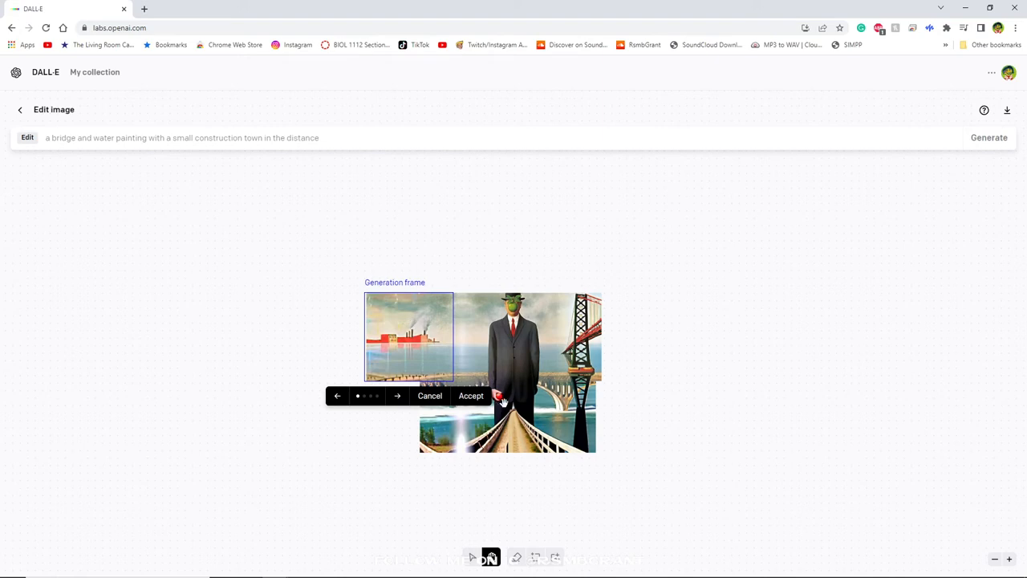
left_click(471, 394)
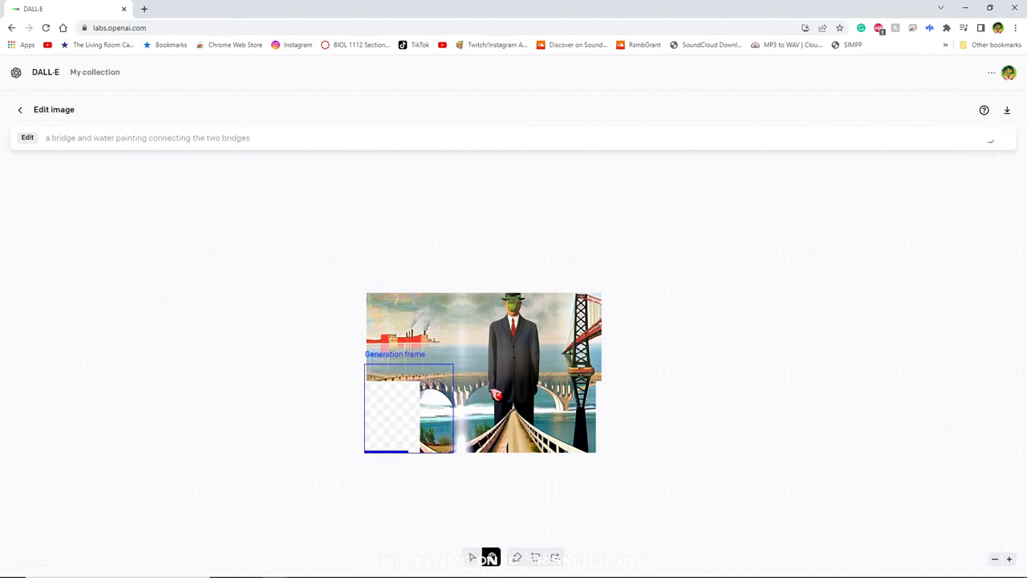
Accept lower-left bridge arches, then extend the right edge and accept more red bridge
left_click(989, 137)
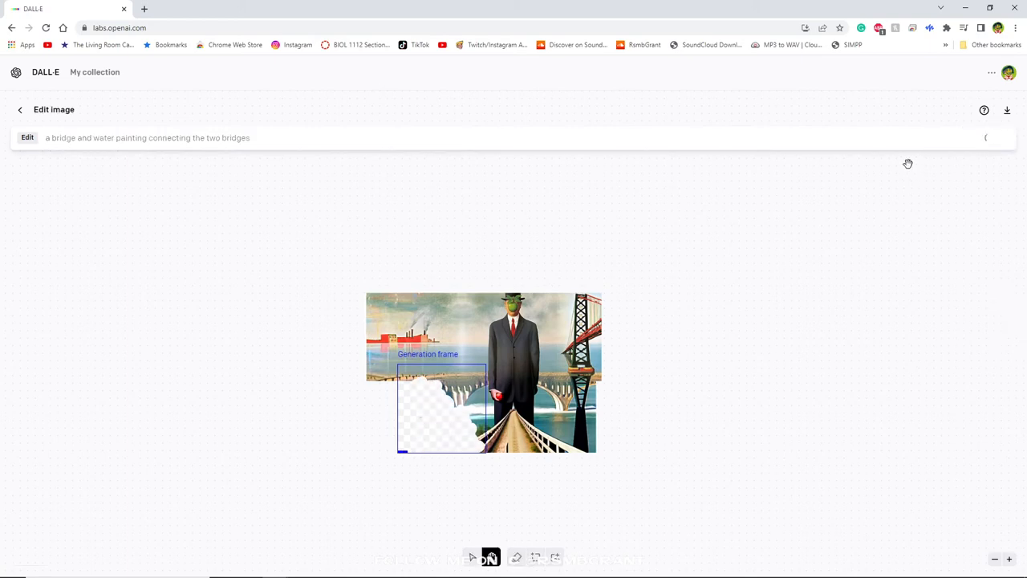
left_click(984, 137)
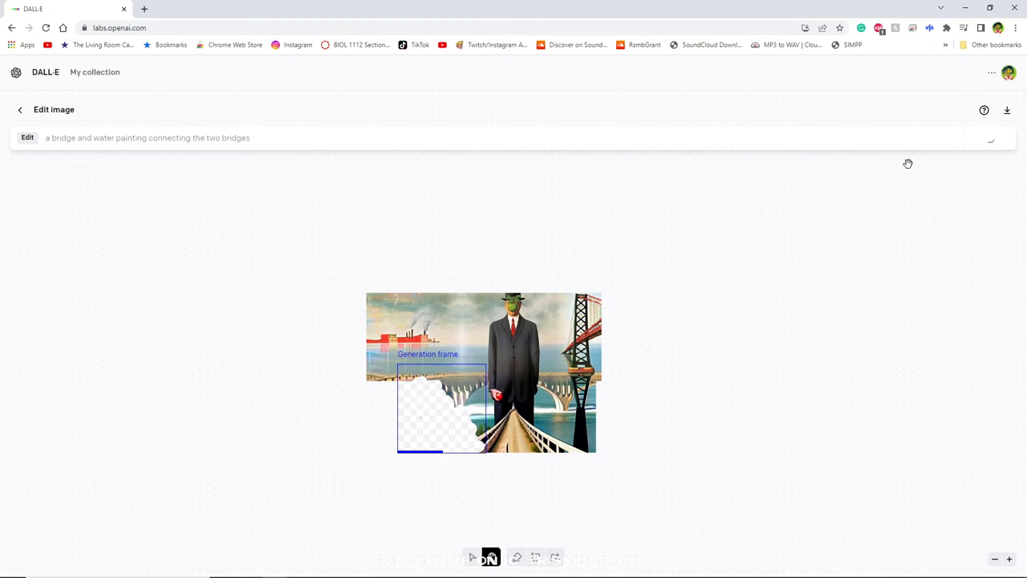
left_click(990, 138)
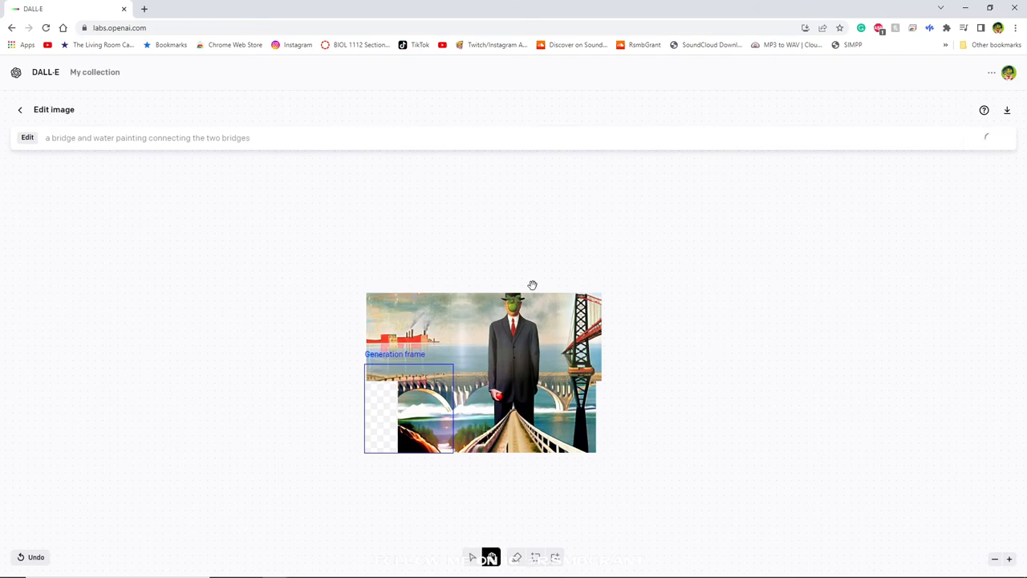
left_click(1008, 72)
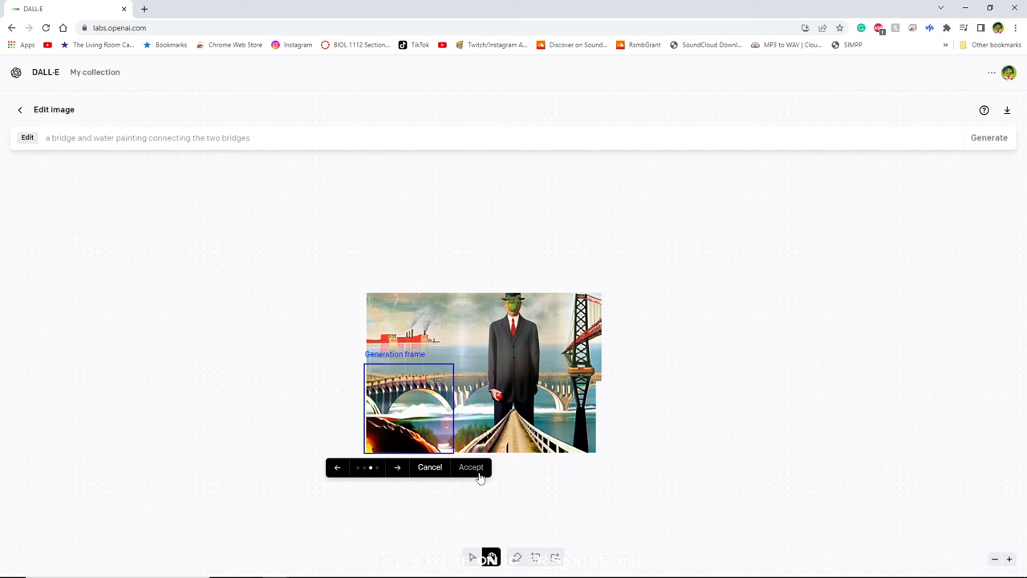
left_click(471, 467)
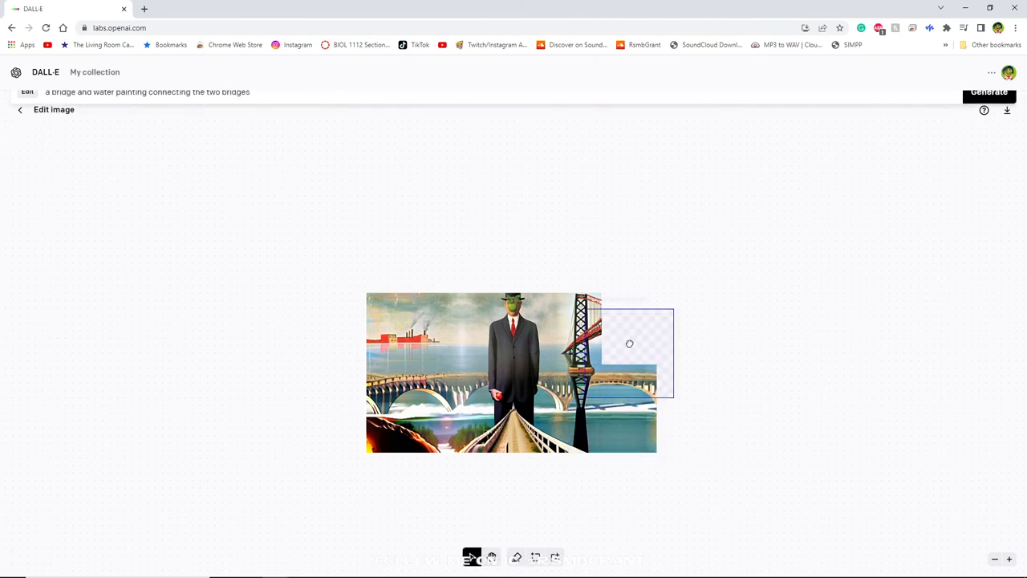
left_click(989, 92)
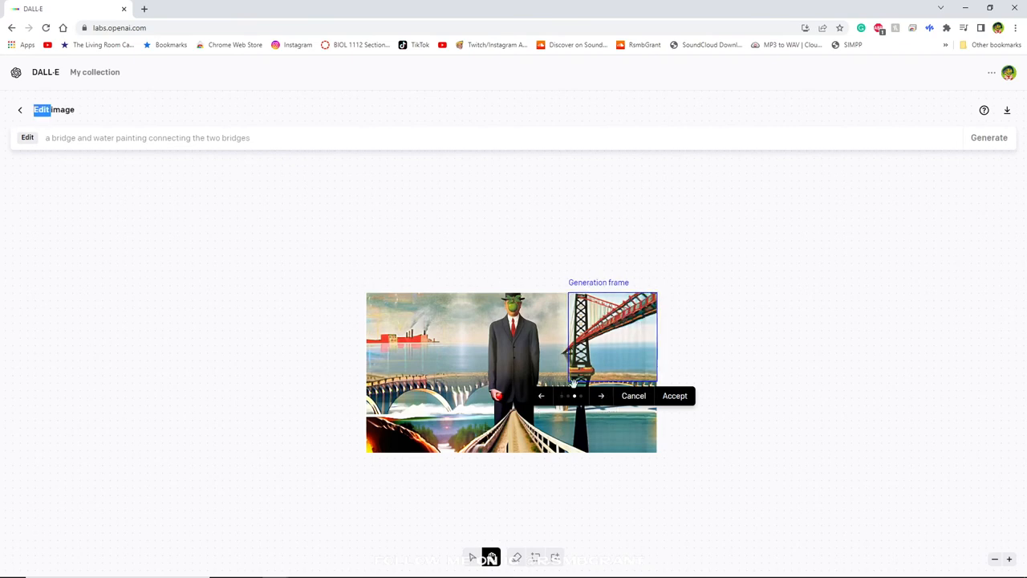
left_click(633, 395)
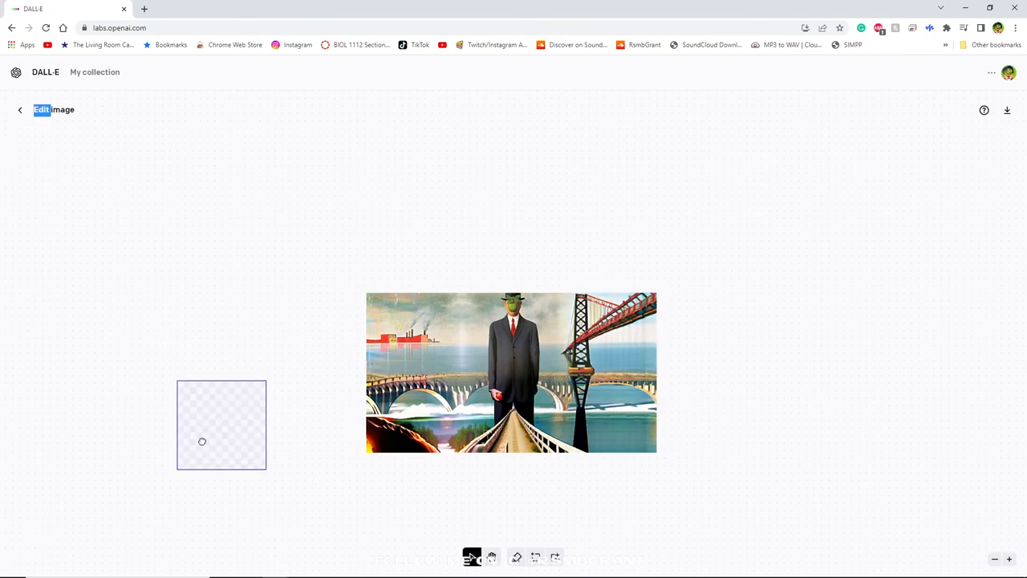
Outpaint cloudy sky above the man's head and red-glowing clouds at the upper left
left_click_drag(220, 425, 613, 271)
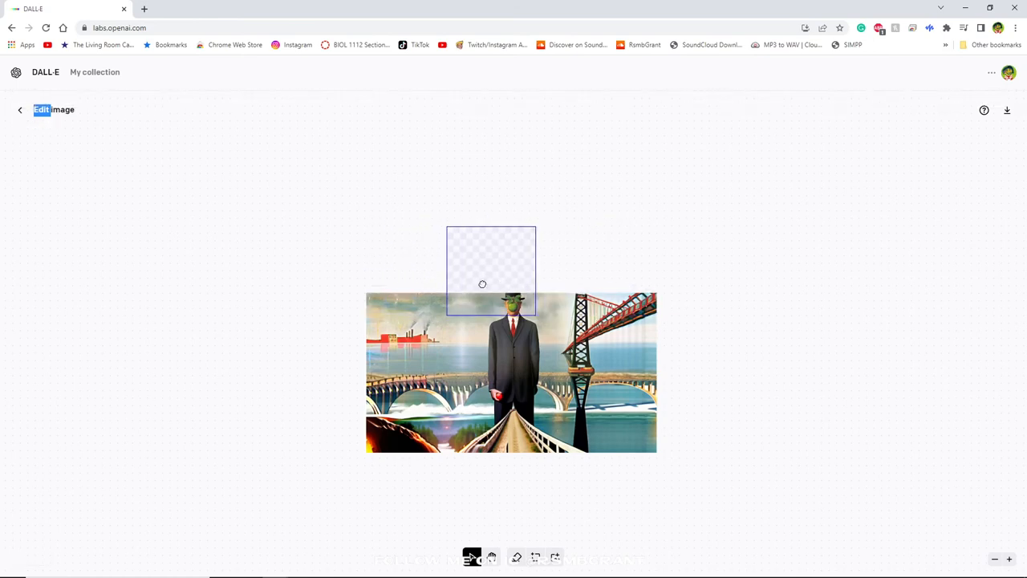
type("a bridge and water painting connecting the two bridges")
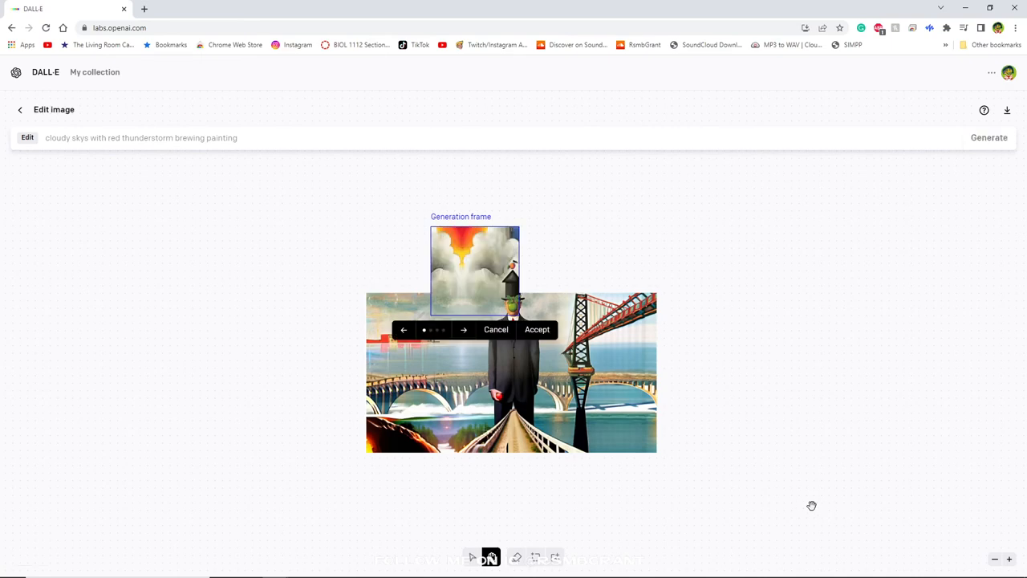
left_click(463, 329)
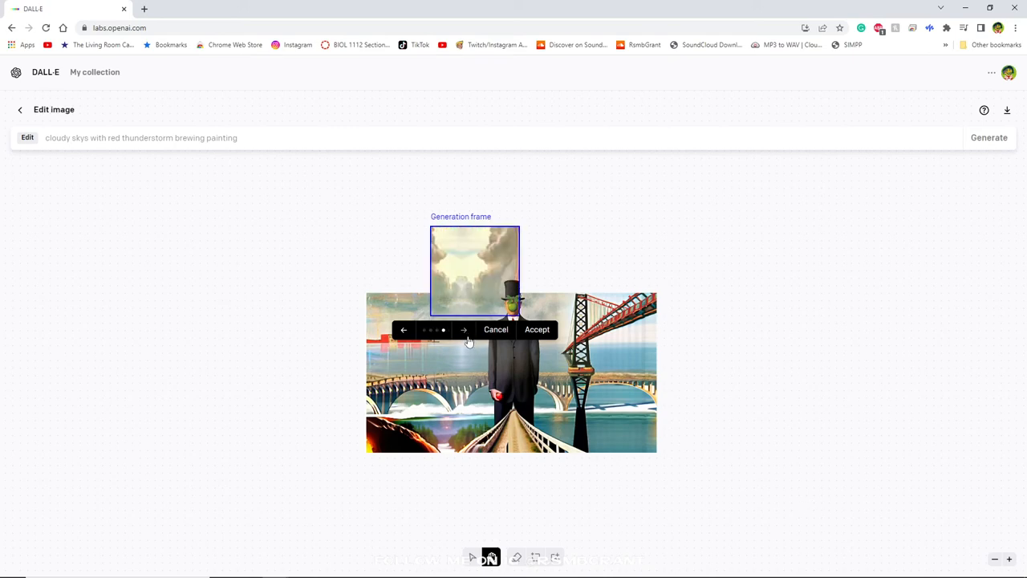
mouse_move(505, 360)
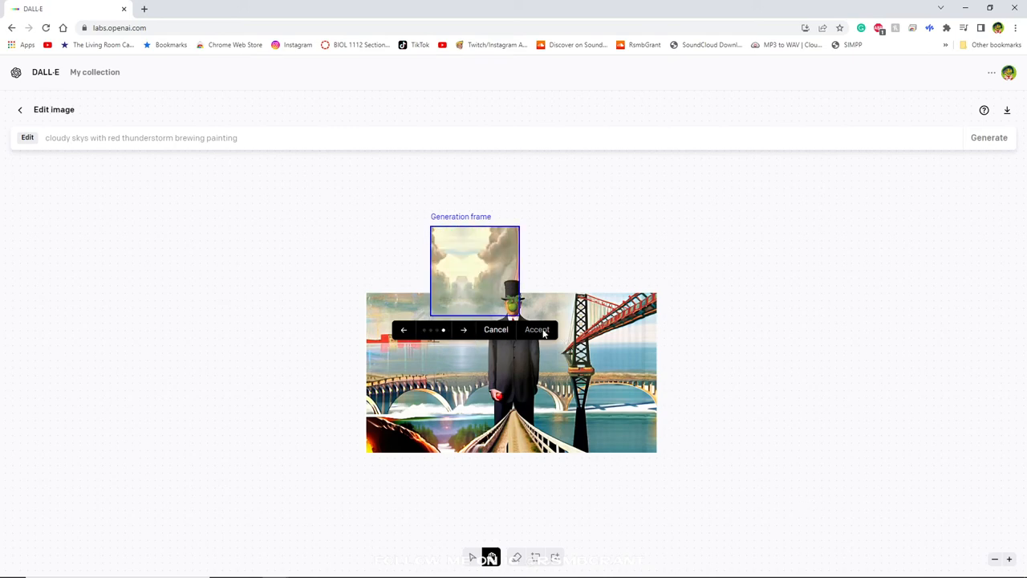
left_click(537, 329)
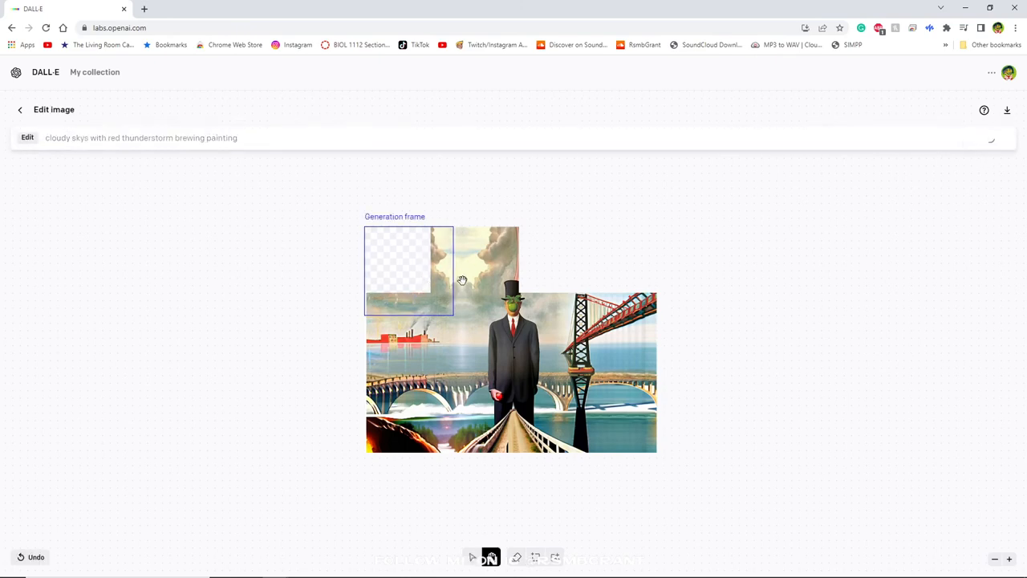
mouse_move(664, 265)
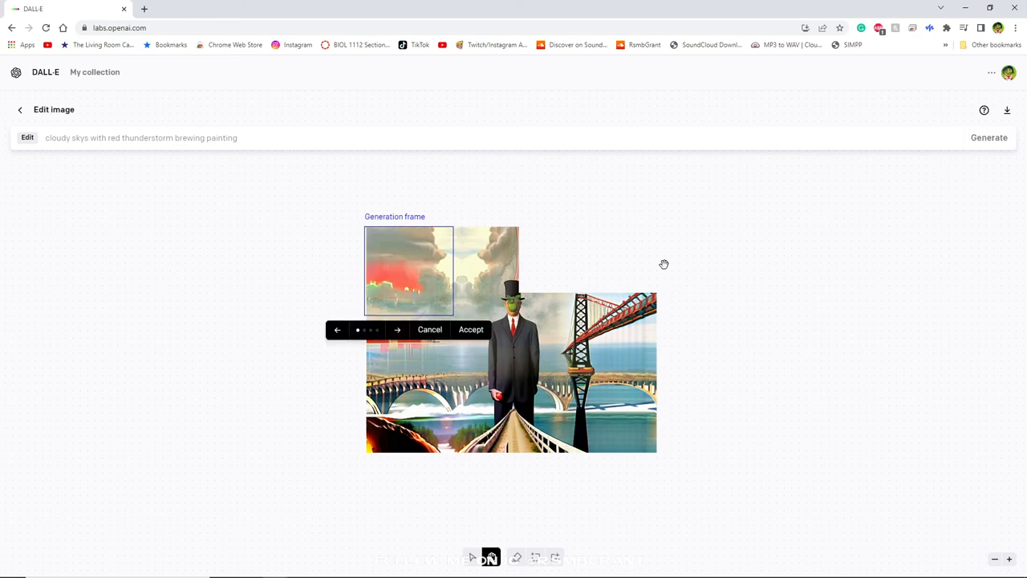
left_click(471, 329)
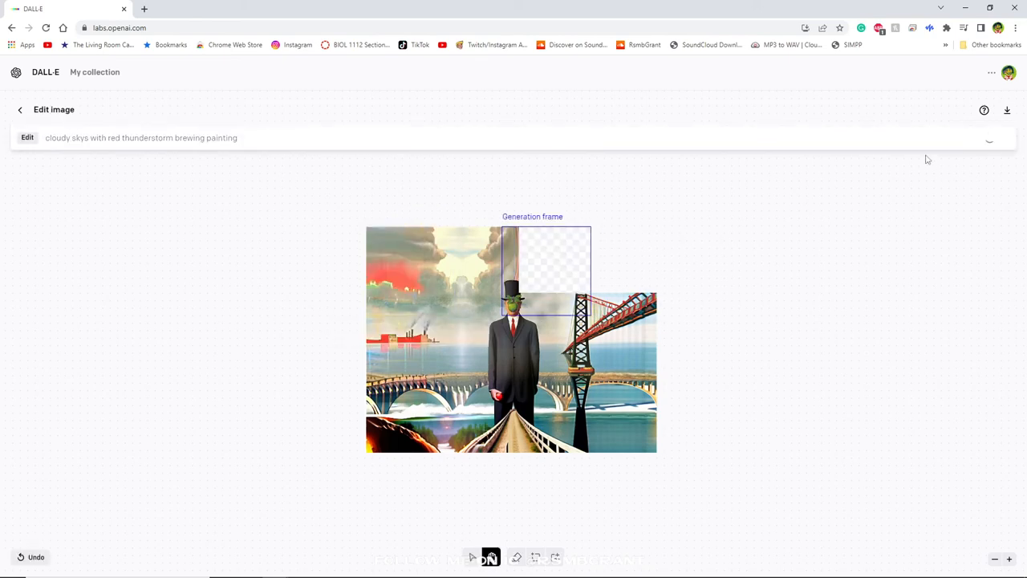
Generate and accept sky fills right of the head and at the top right corner
left_click(988, 137)
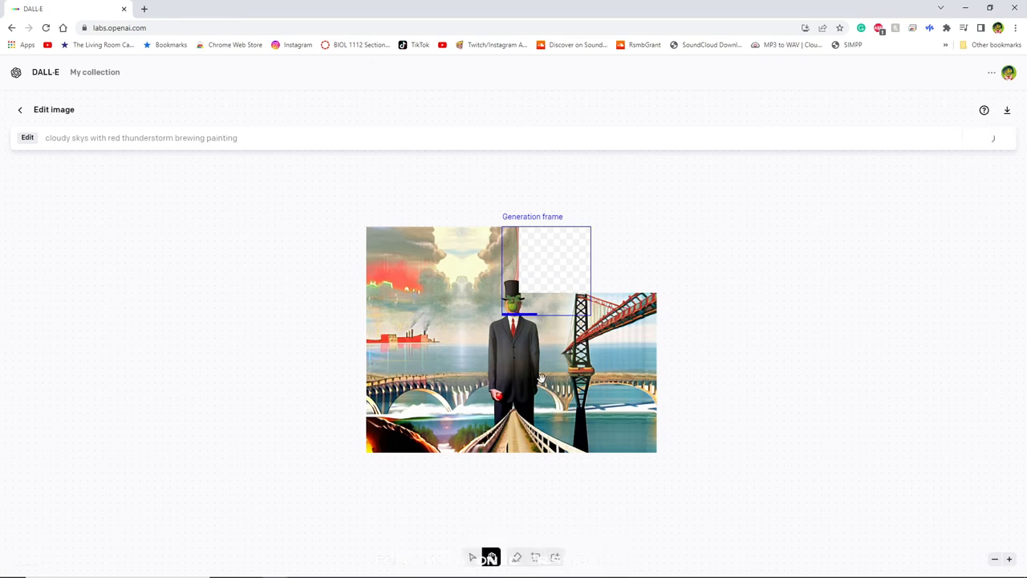
left_click(993, 137)
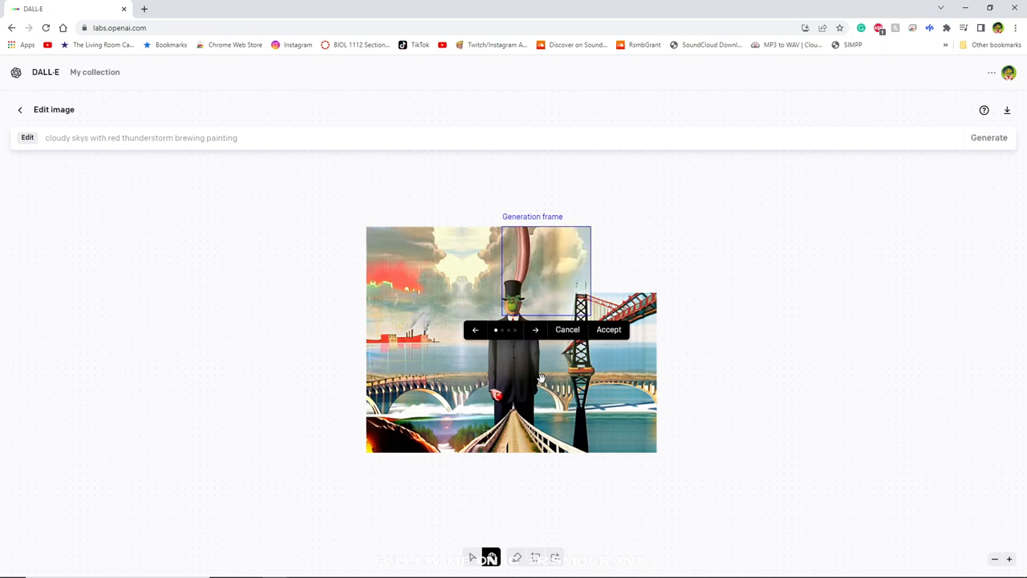
left_click(609, 329)
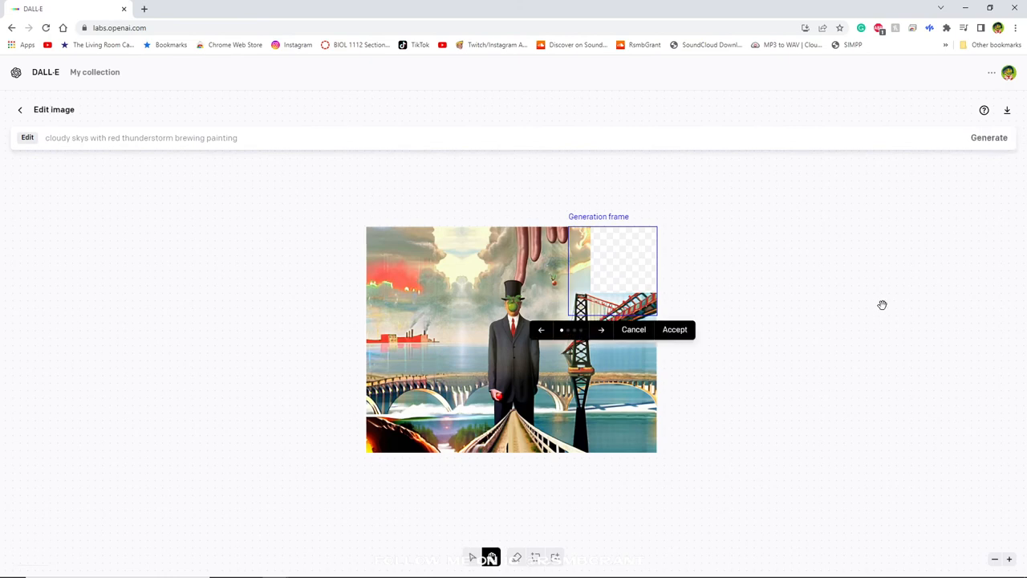
left_click(601, 329)
type("burnt edge of painting")
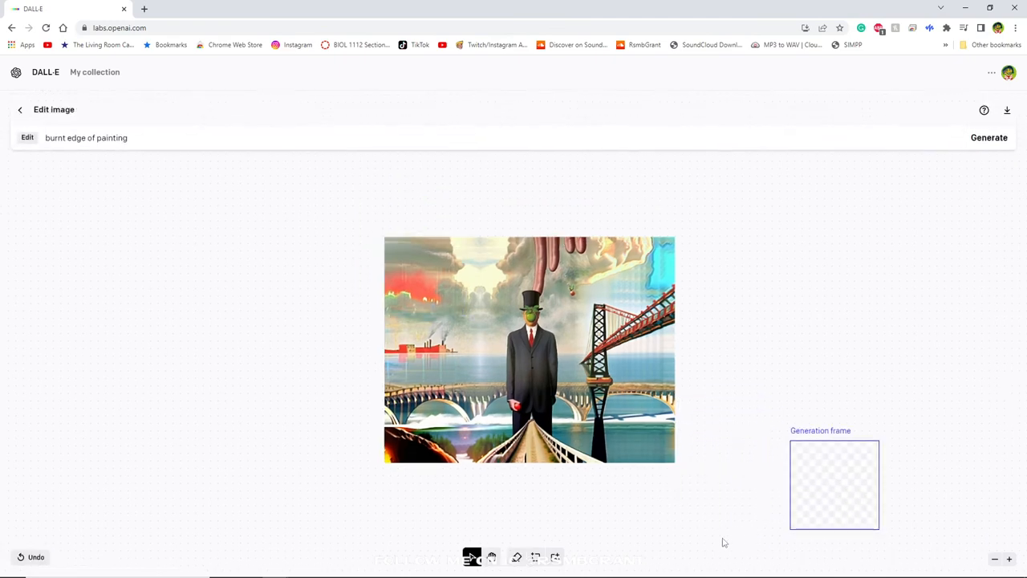
mouse_move(539, 508)
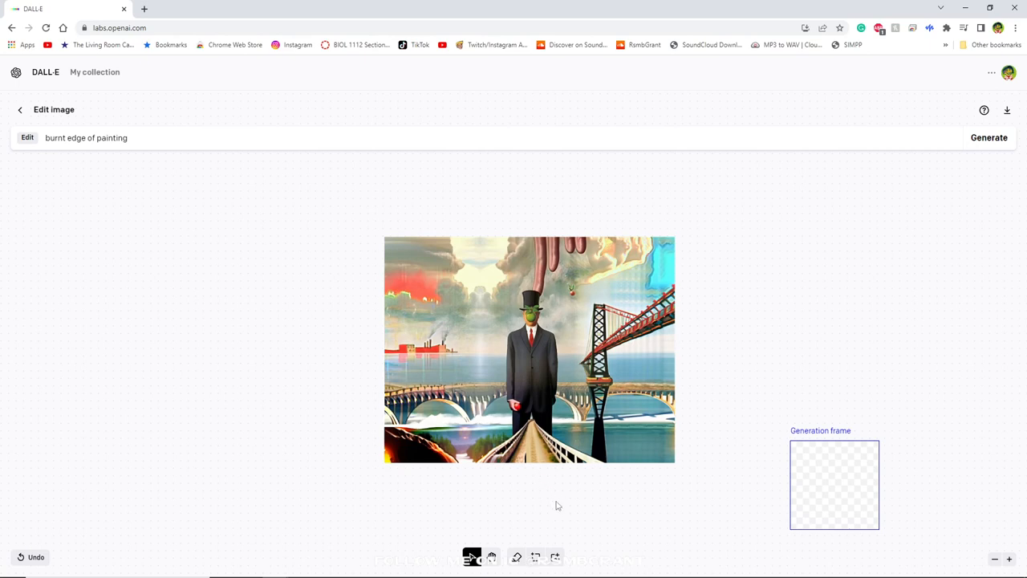
mouse_move(539, 393)
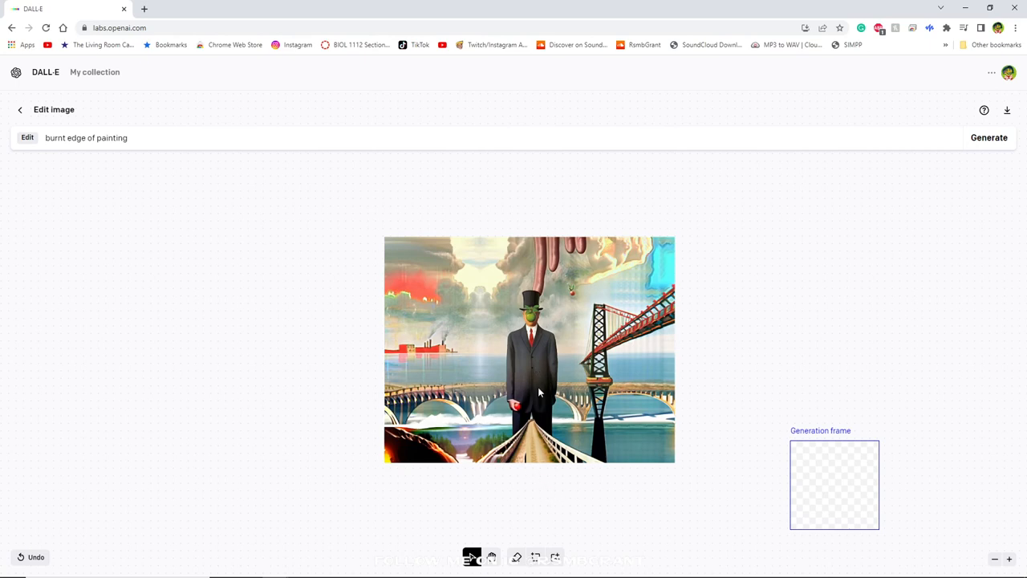
mouse_move(534, 439)
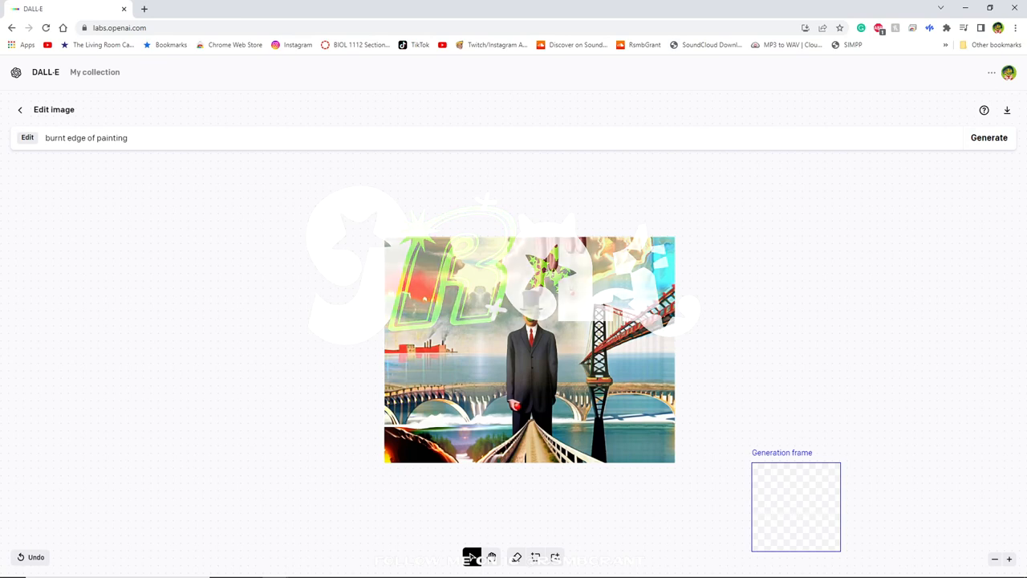
left_click(988, 137)
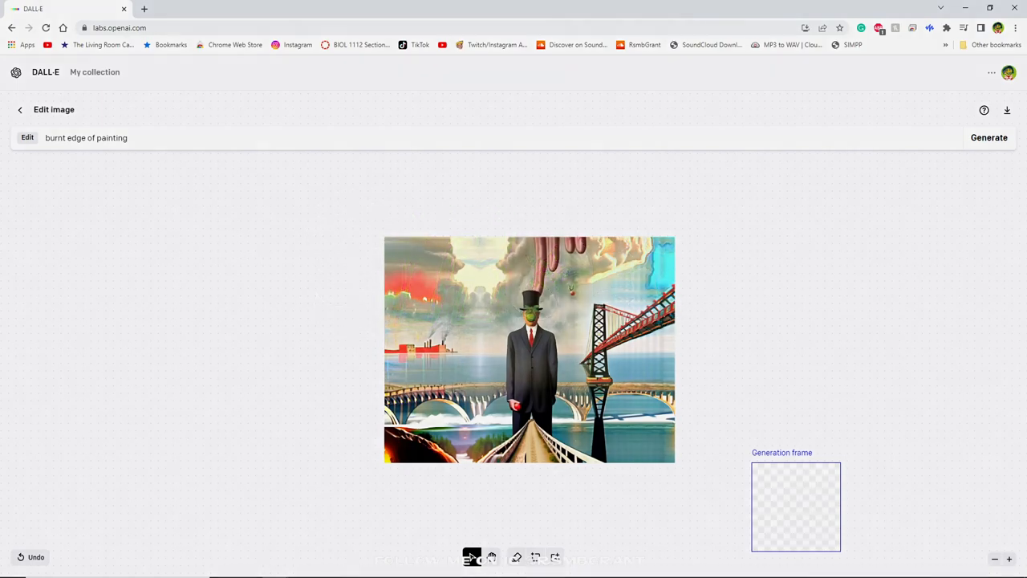